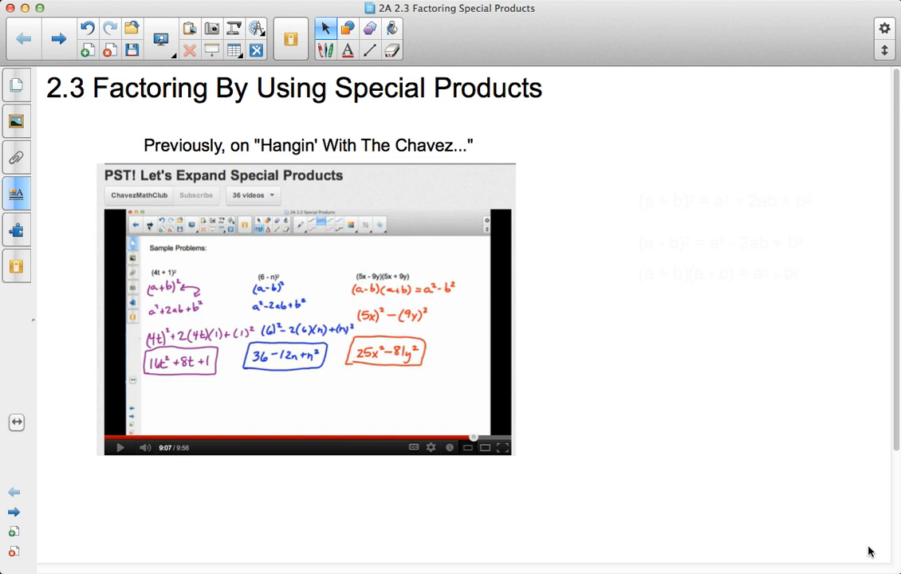
mouse_move(312, 67)
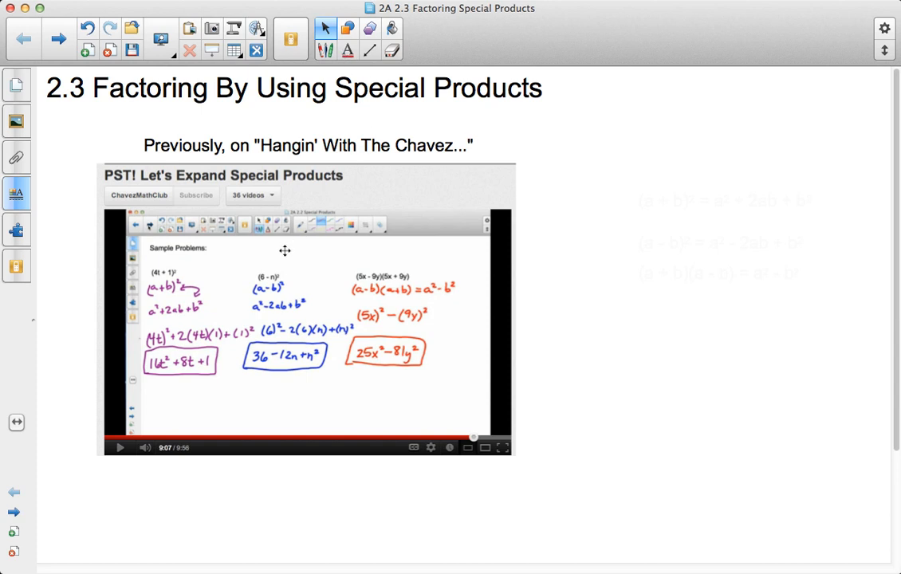
mouse_move(690, 277)
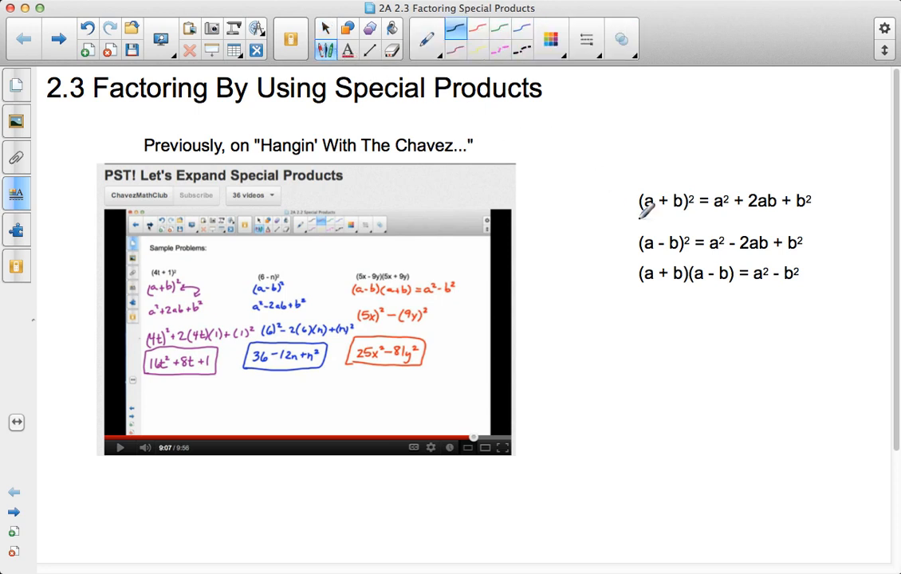
mouse_move(646, 209)
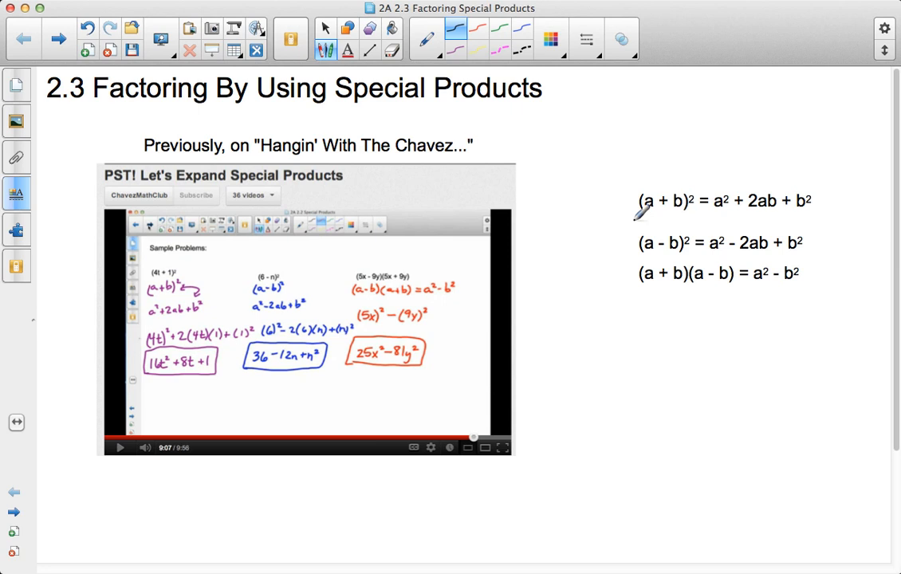
mouse_move(644, 169)
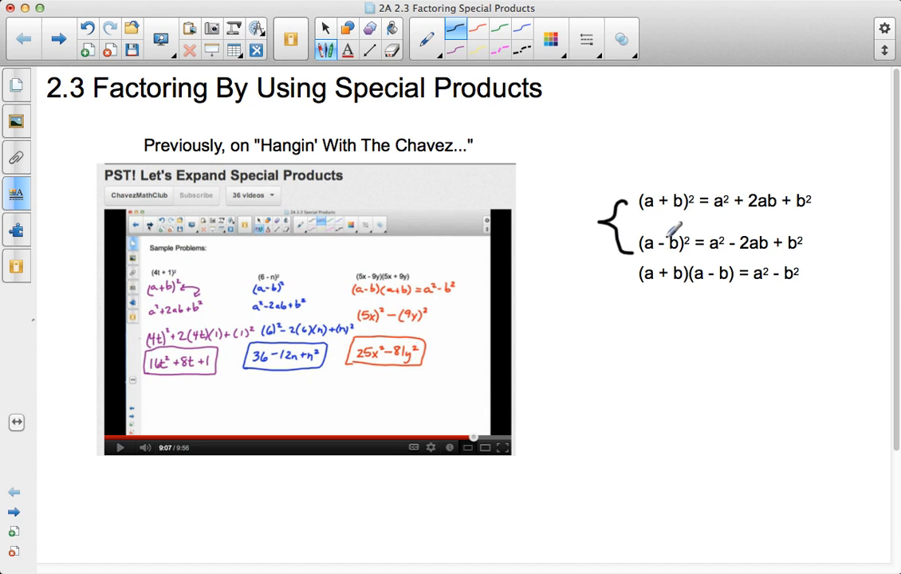
mouse_move(720, 236)
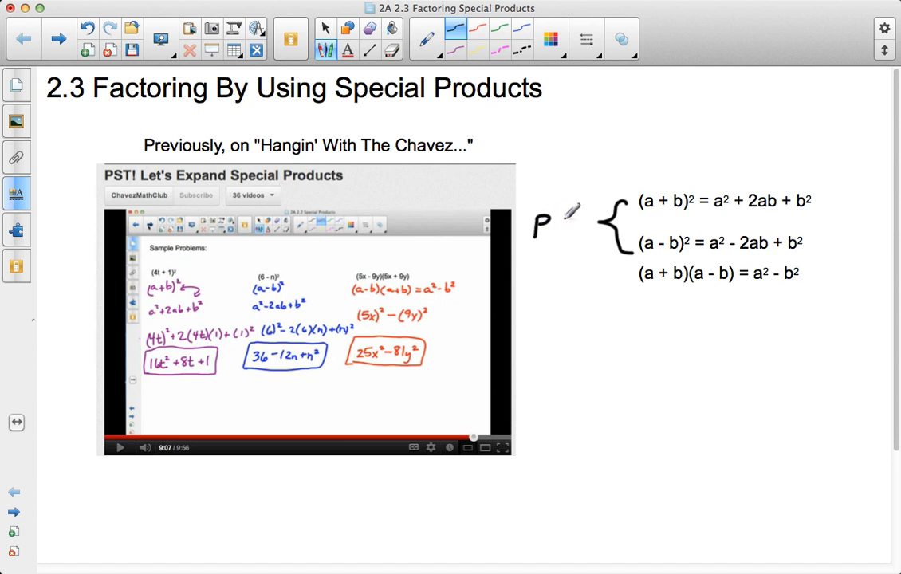
- Write PST! beside the two bracketed squared-binomial identities
left_click_drag(558, 222, 606, 236)
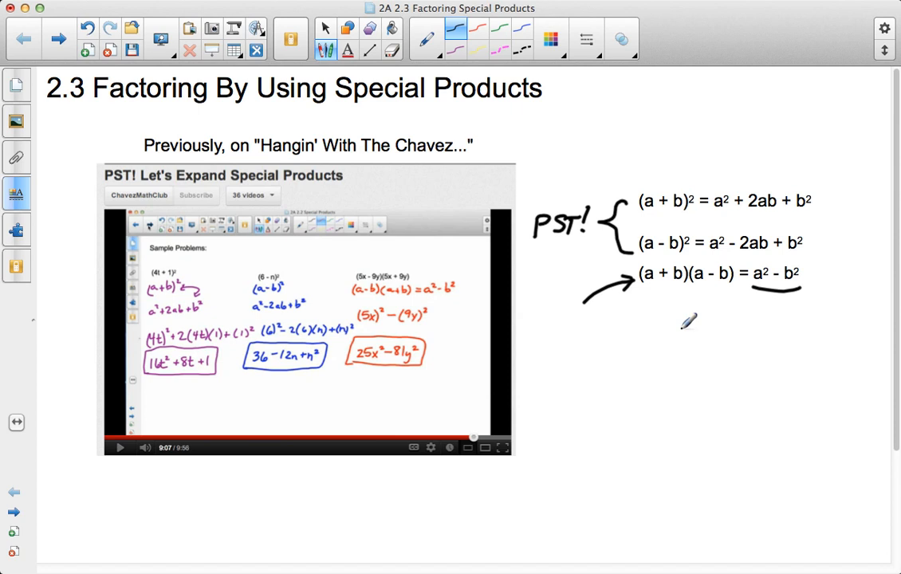
- Advance to the factoring slide, underline expanding in green and sketch arrows near the third identity
left_click(59, 39)
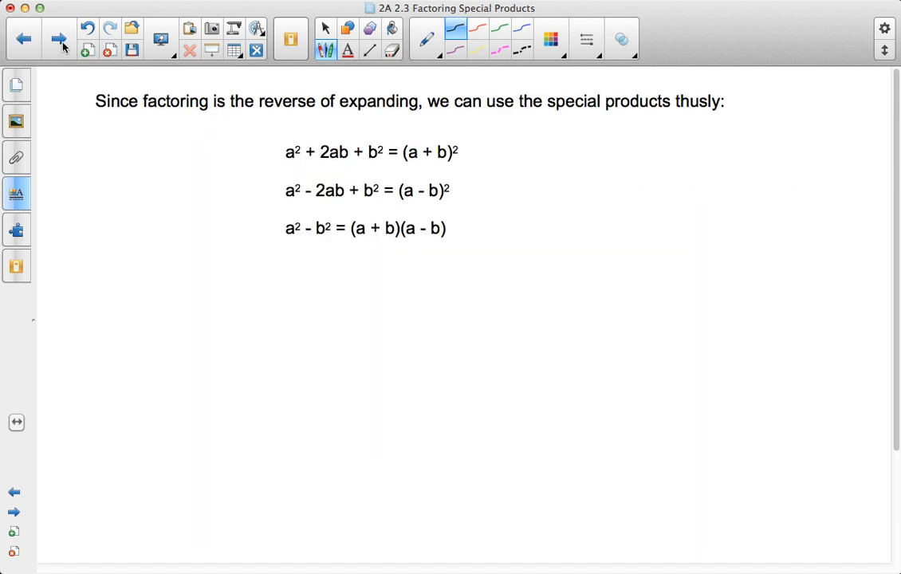
mouse_move(338, 42)
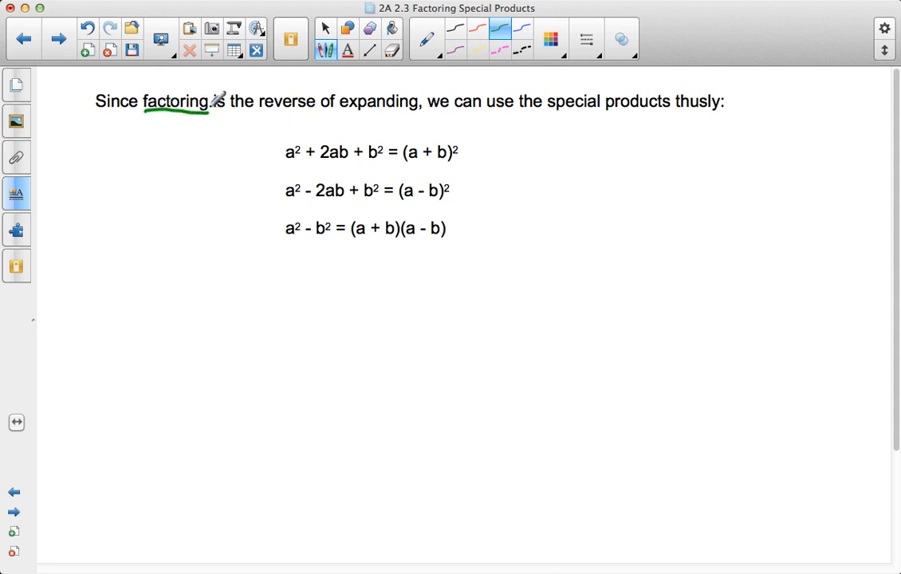
left_click_drag(341, 113, 415, 113)
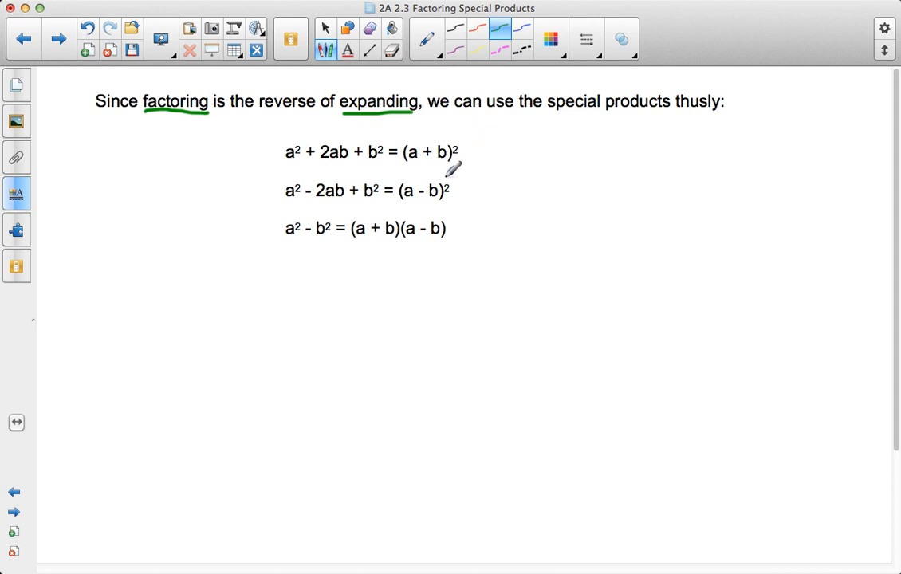
mouse_move(479, 177)
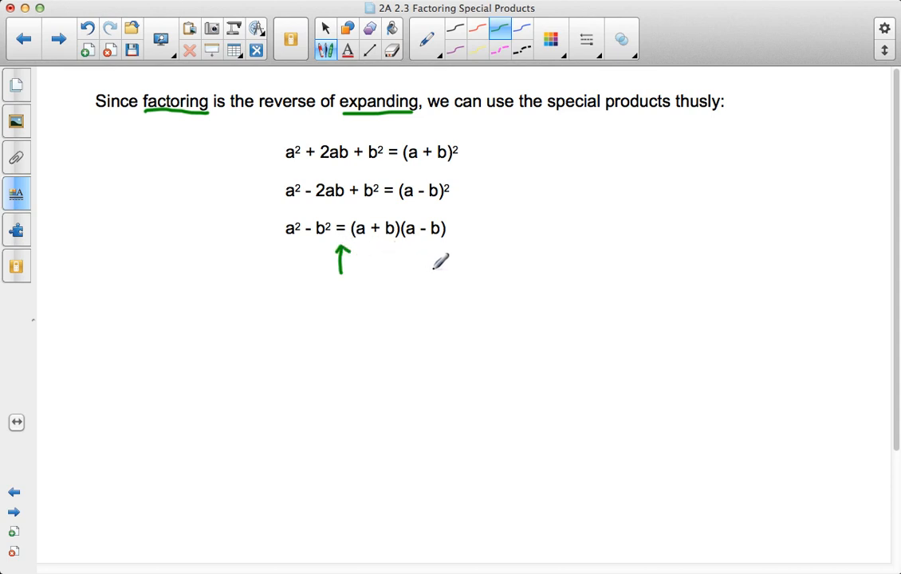
left_click_drag(434, 268, 360, 278)
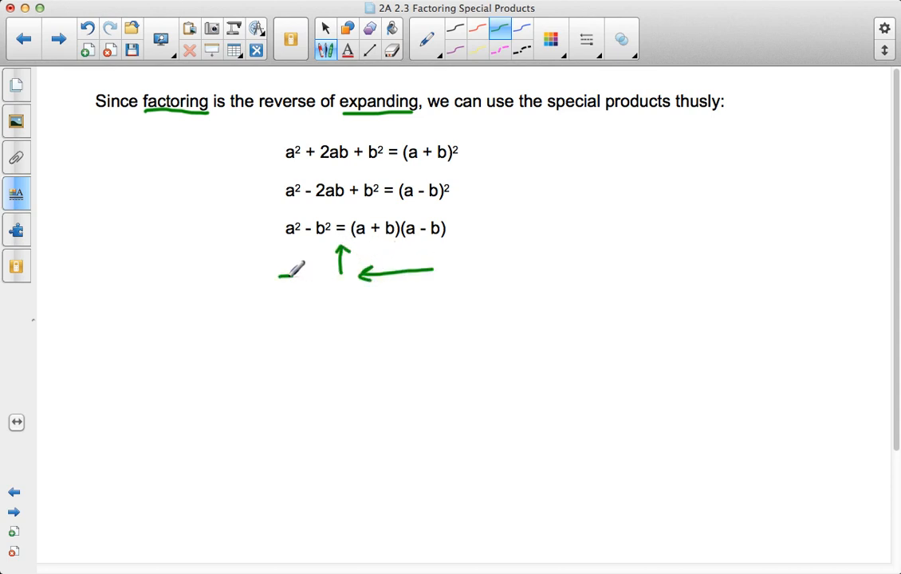
left_click_drag(277, 275, 335, 269)
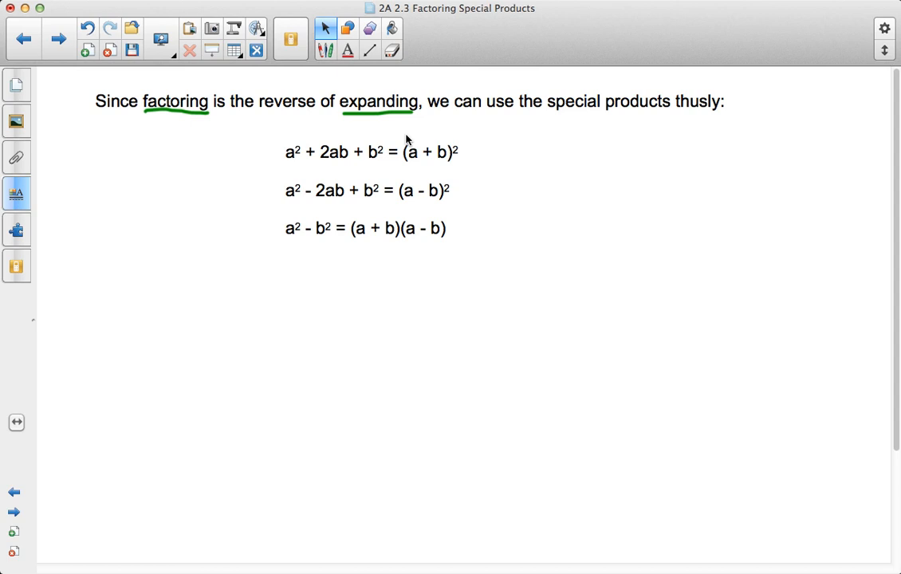
mouse_move(351, 156)
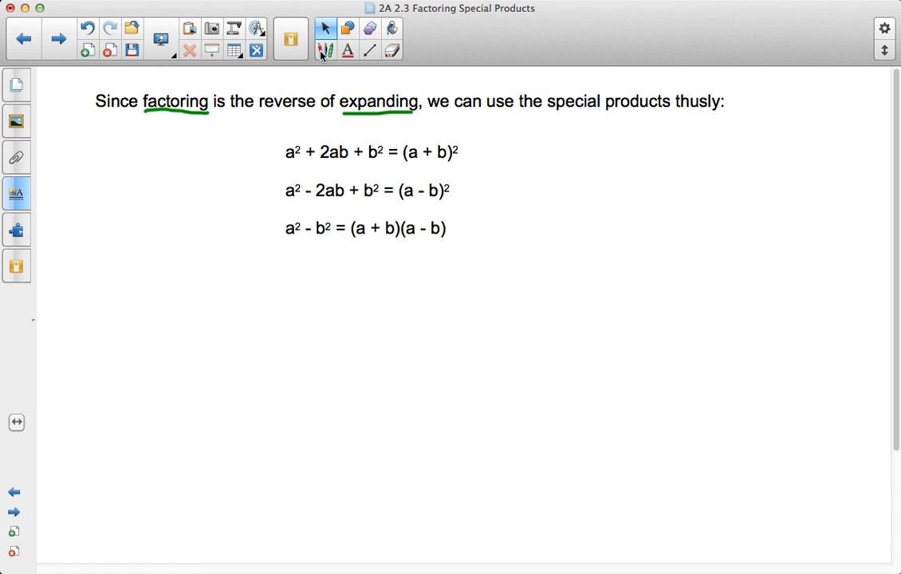
- Advance to the Practice! slide and handwrite a² + 2ab + b² in green above 16x² + 8x + 1
left_click(325, 51)
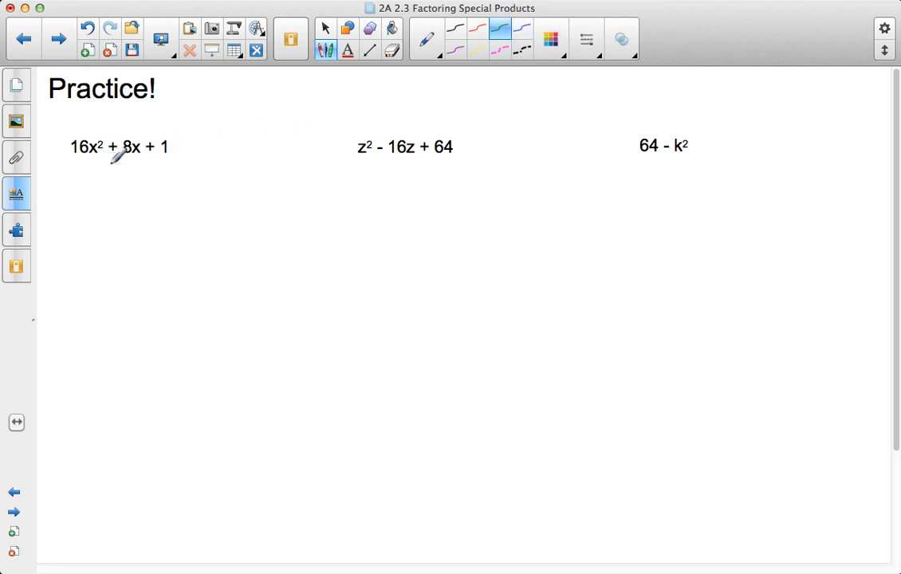
mouse_move(156, 156)
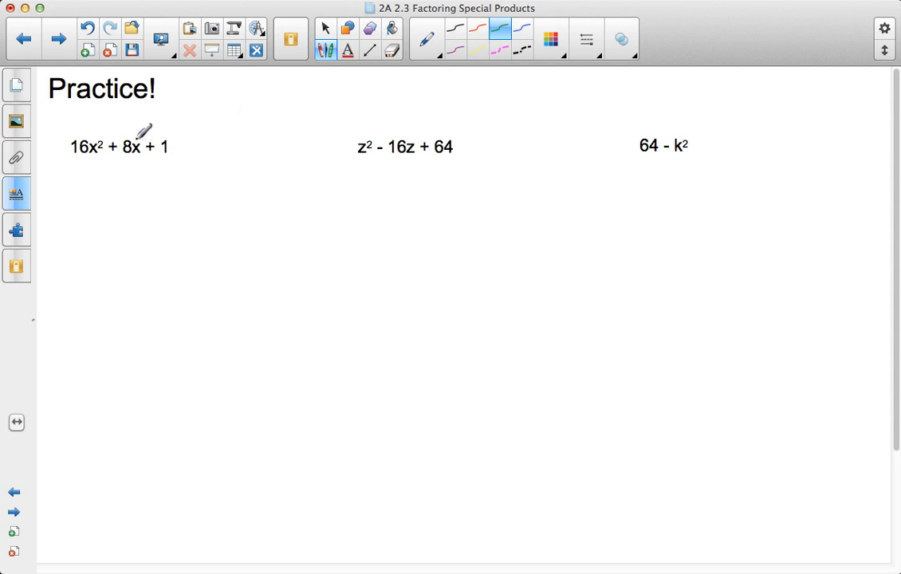
mouse_move(90, 121)
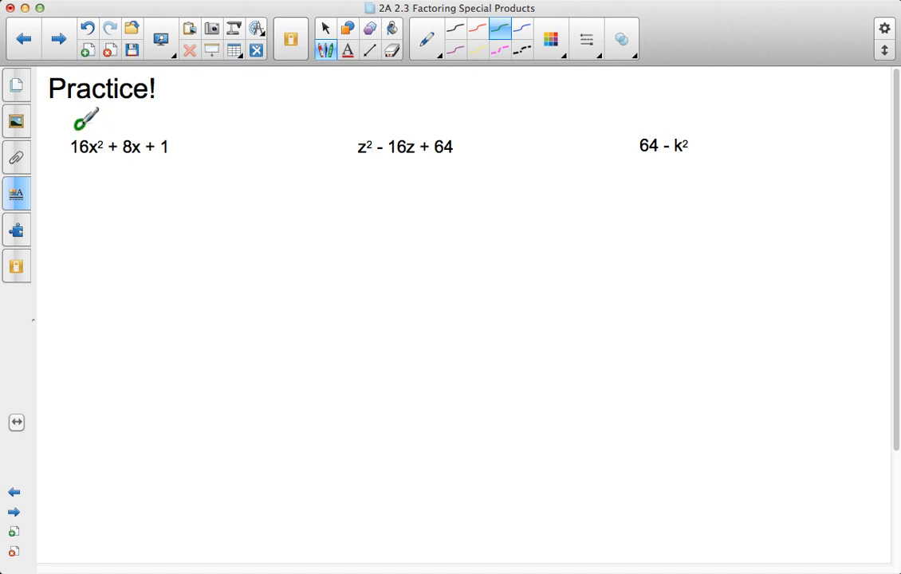
left_click_drag(80, 120, 104, 115)
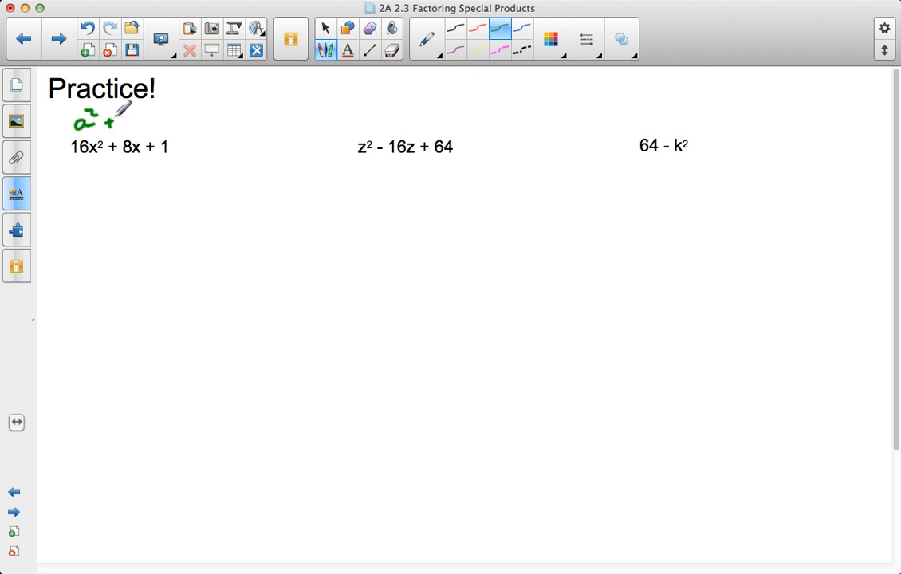
left_click_drag(104, 119, 156, 120)
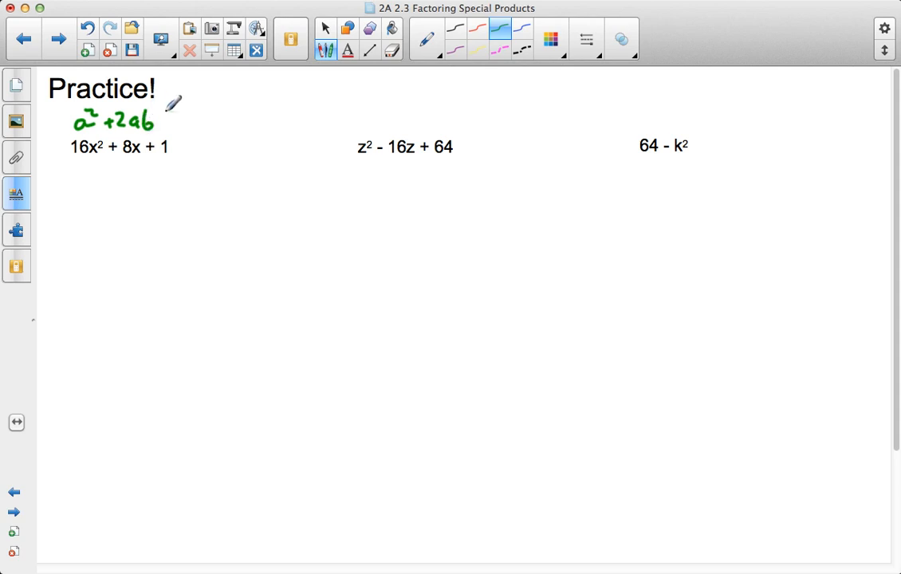
left_click_drag(162, 125, 194, 119)
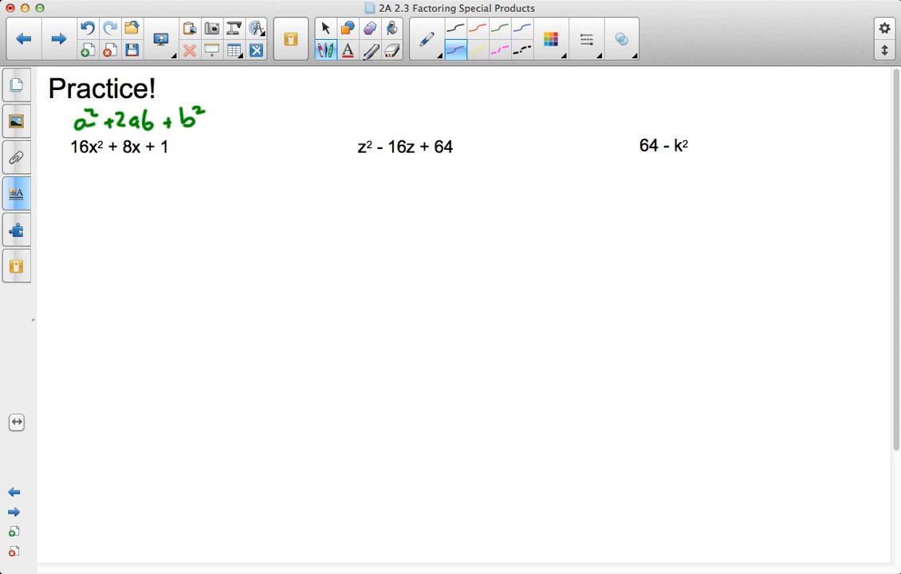
- Underline 16x², 8x and the constant 1 and draw arrows beneath the terms
left_click_drag(73, 156, 103, 155)
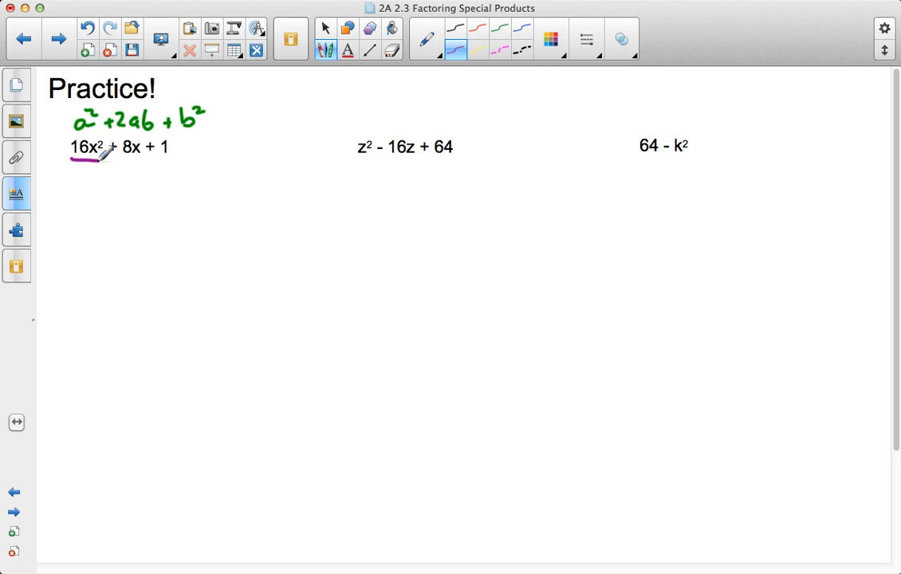
left_click_drag(93, 167, 83, 181)
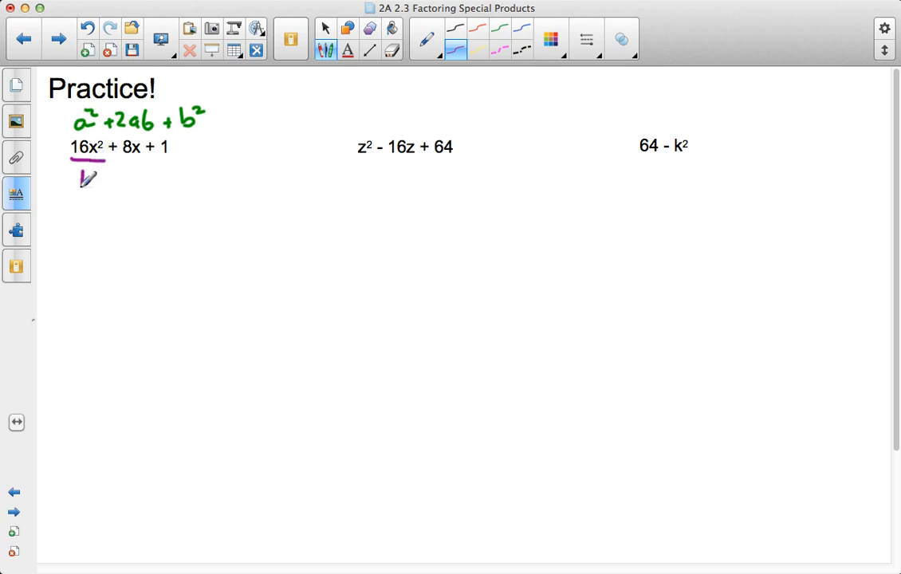
left_click_drag(83, 188, 87, 162)
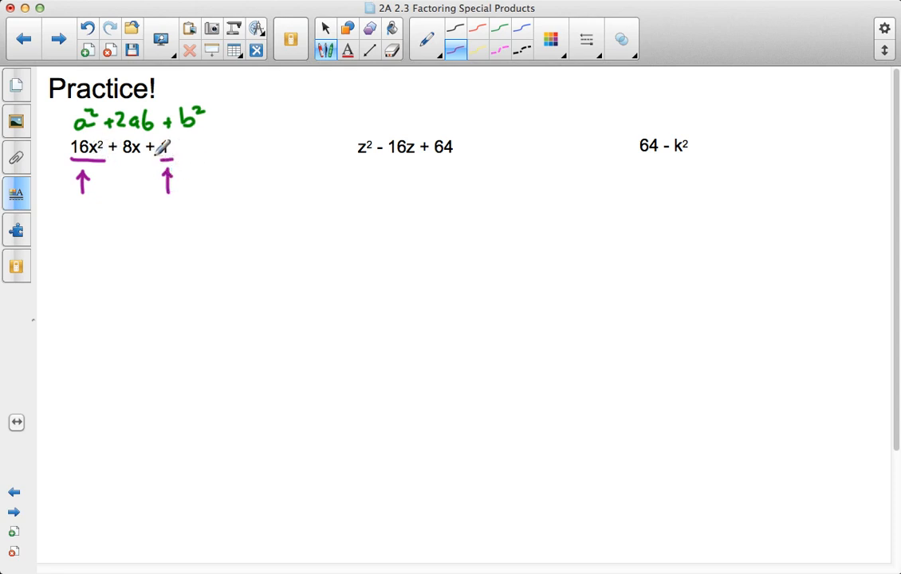
type("1")
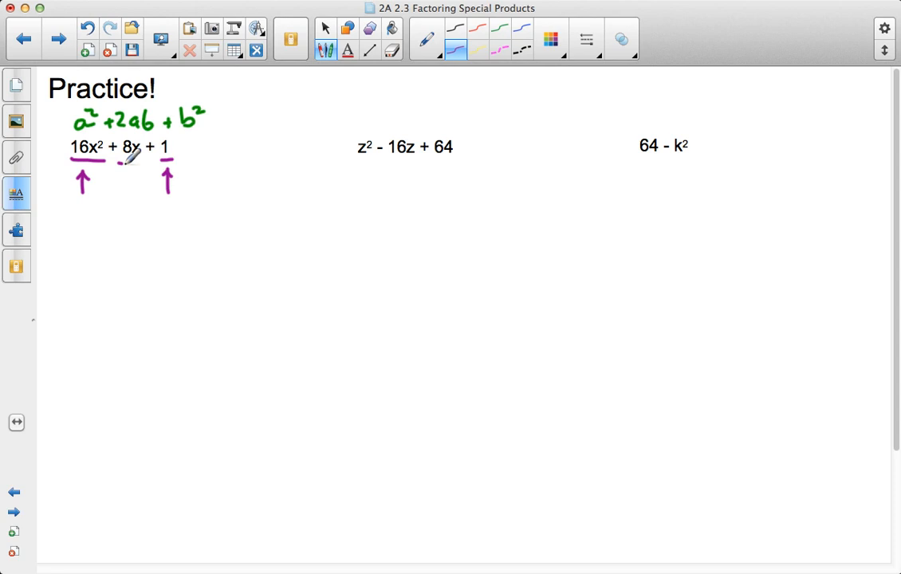
left_click_drag(126, 172, 143, 188)
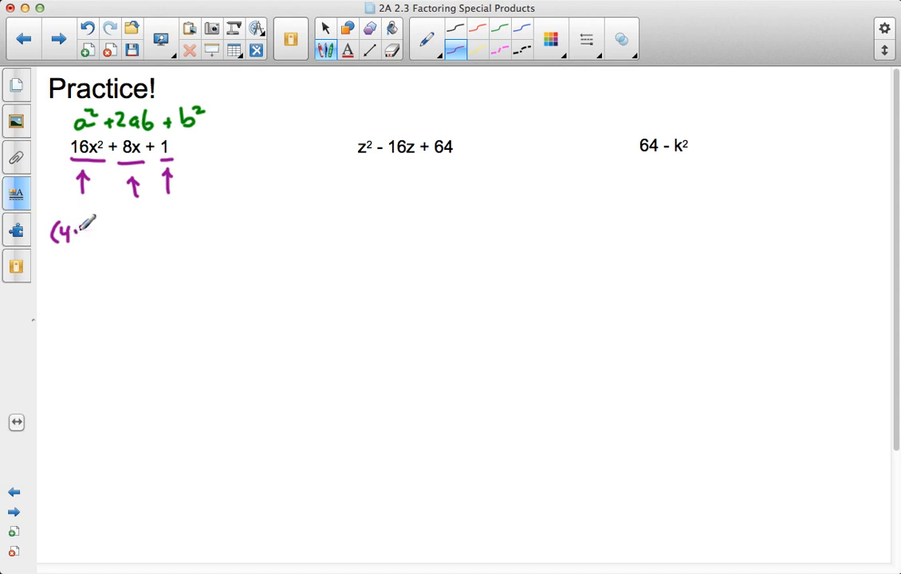
- Write the breakdown (4·4), (2·4x) and (1·1) below the terms, bracketing 2ab in the pattern
left_click_drag(72, 231, 97, 232)
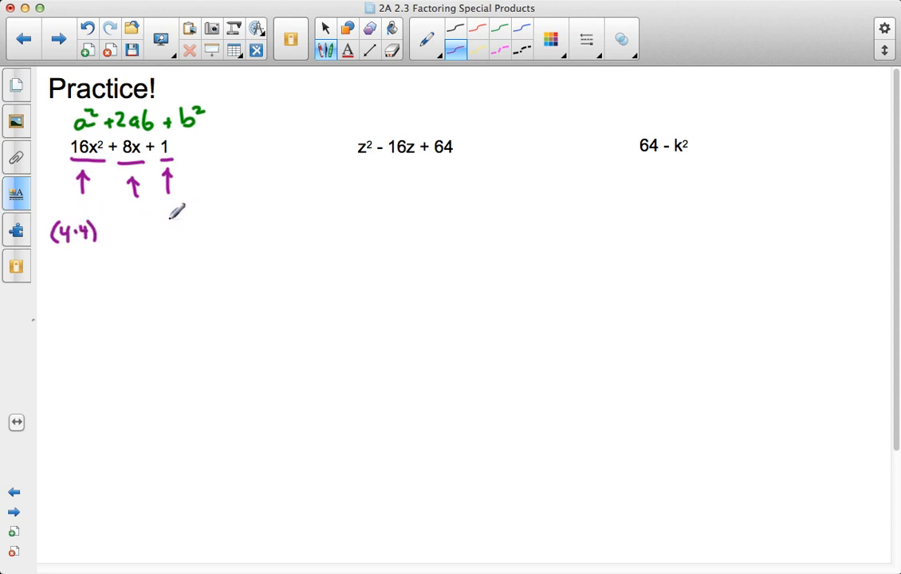
left_click_drag(167, 227, 216, 231)
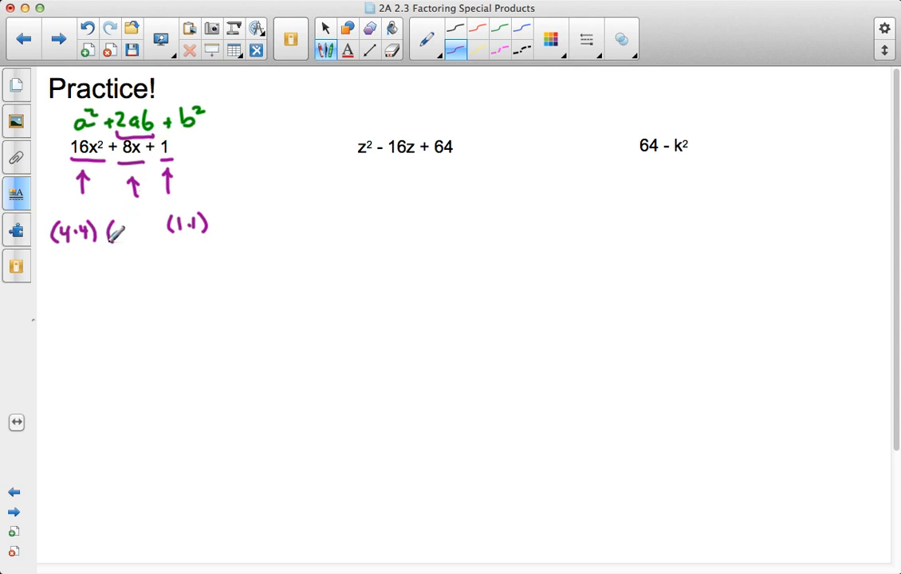
left_click_drag(115, 236, 131, 227)
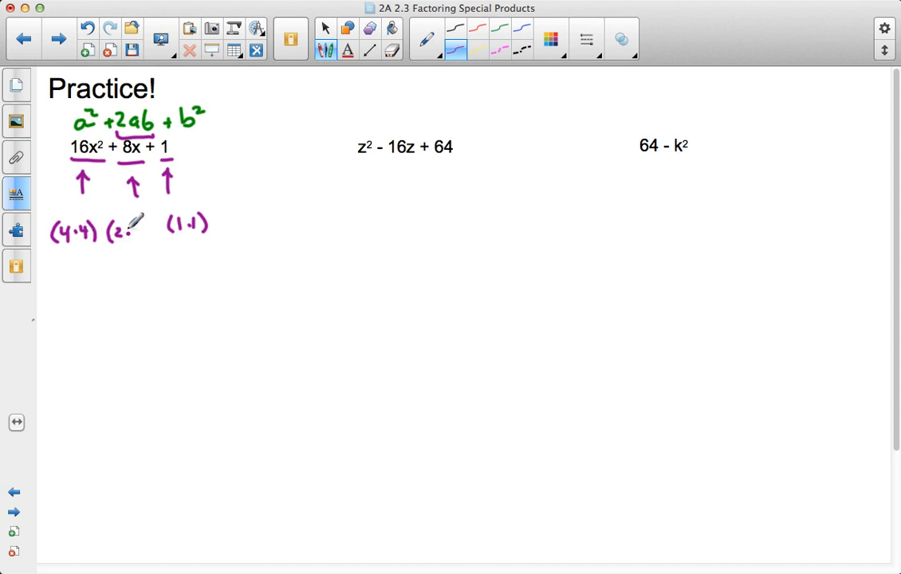
left_click_drag(136, 231, 140, 221)
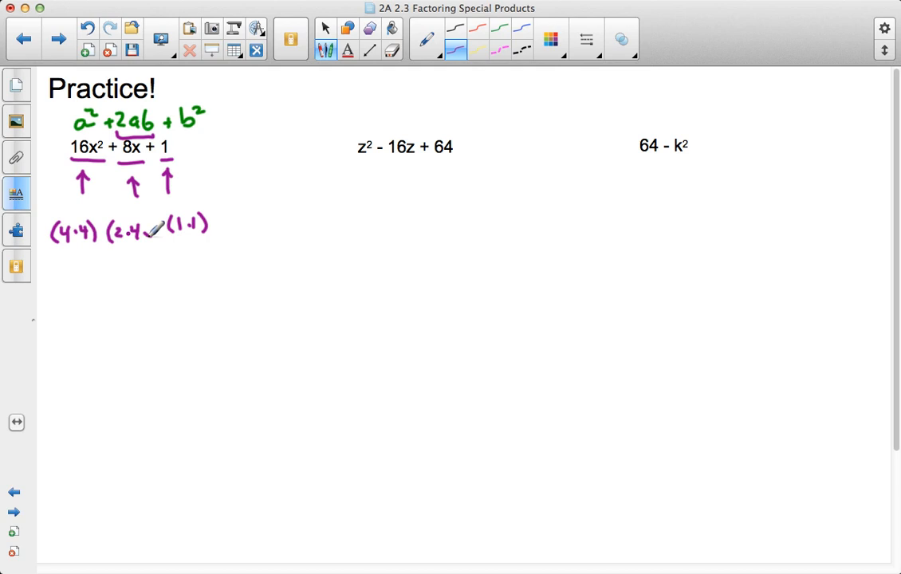
left_click_drag(147, 231, 163, 226)
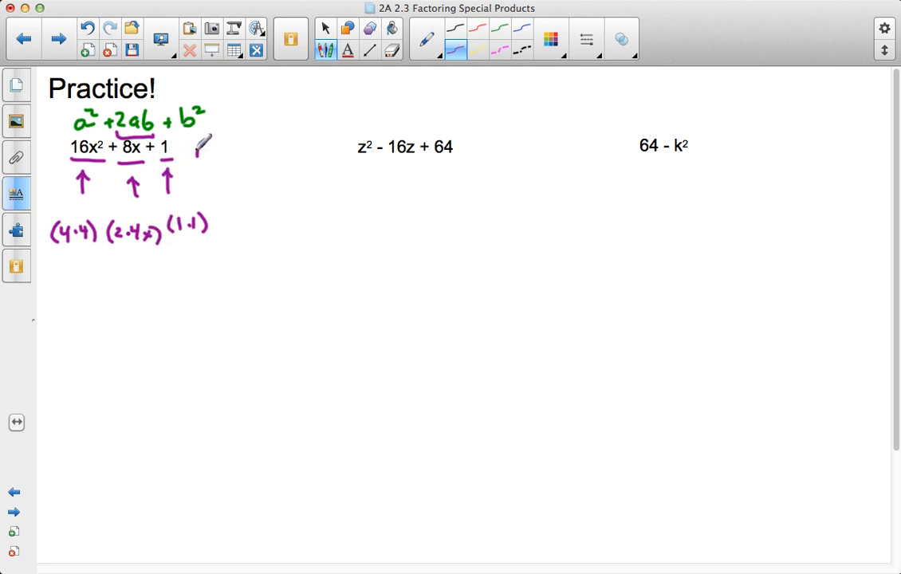
left_click_drag(199, 160, 263, 127)
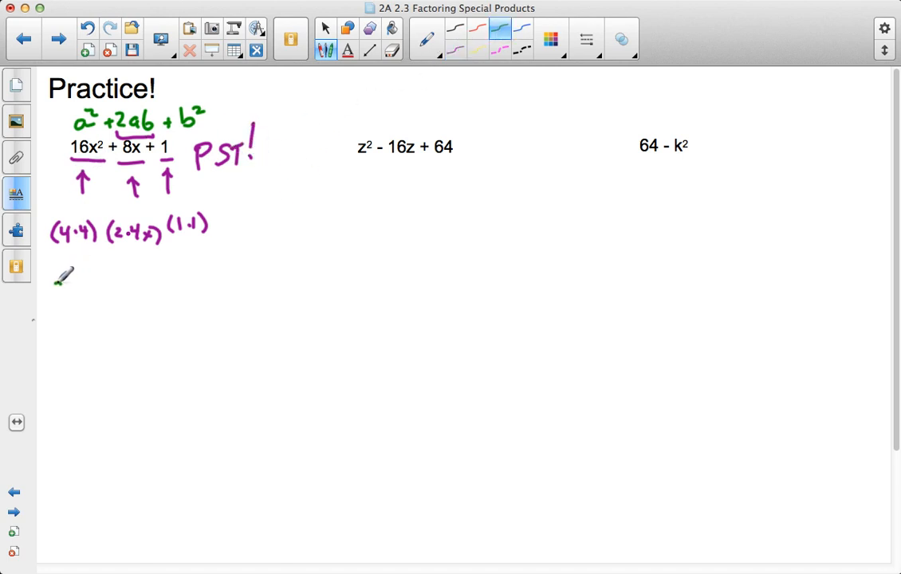
- Write the rule a² + 2ab + b² = (a + b)² in green below the breakdown
left_click_drag(51, 284, 96, 284)
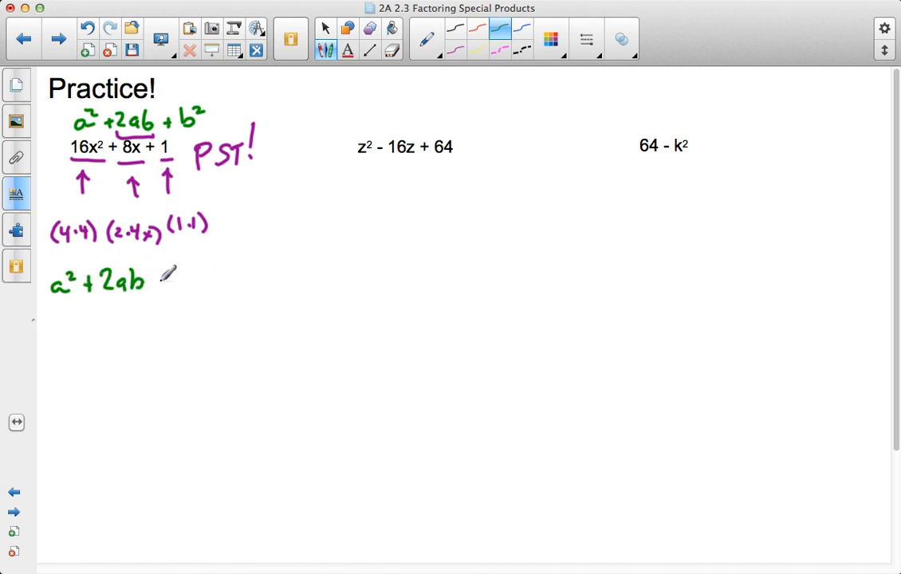
left_click_drag(147, 279, 179, 274)
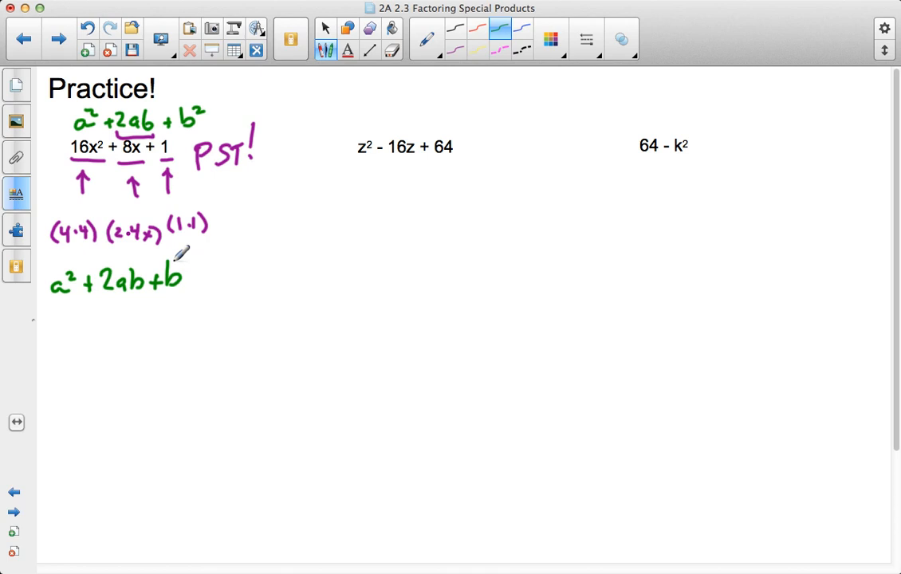
left_click_drag(178, 268, 185, 274)
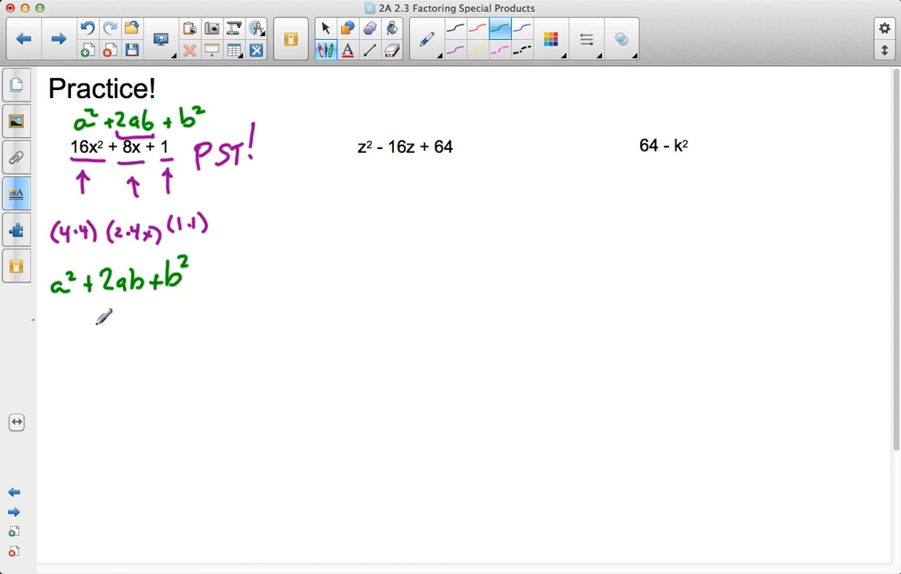
left_click_drag(194, 280, 206, 281)
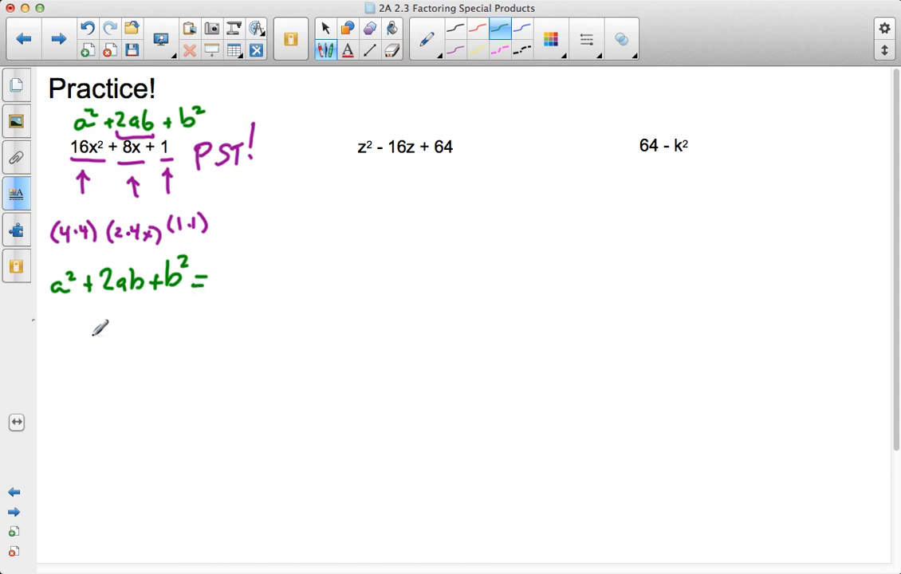
left_click_drag(62, 351, 103, 335)
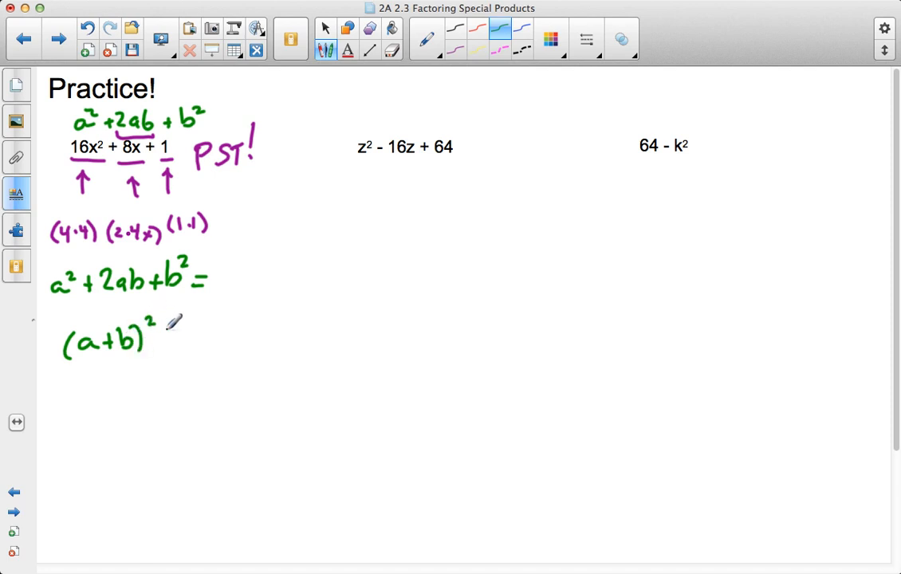
mouse_move(363, 76)
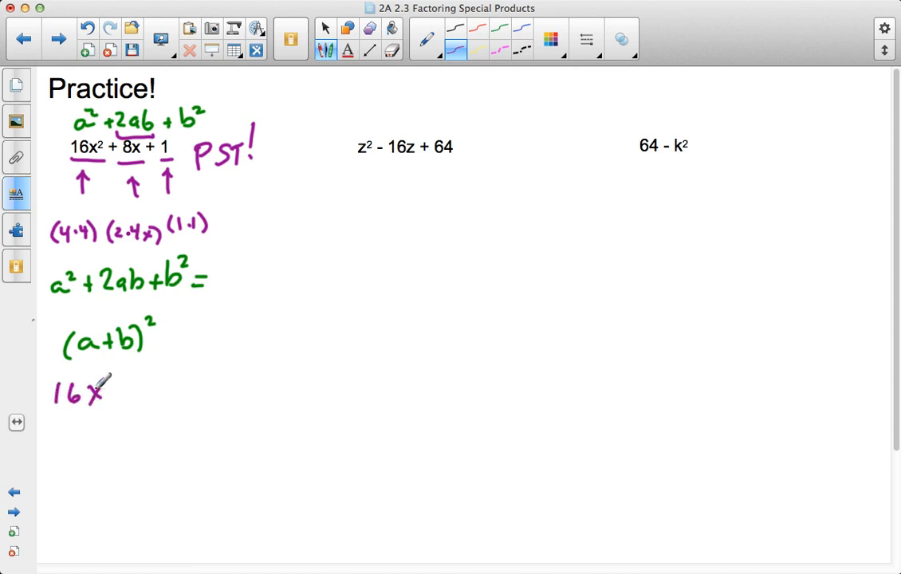
mouse_move(152, 379)
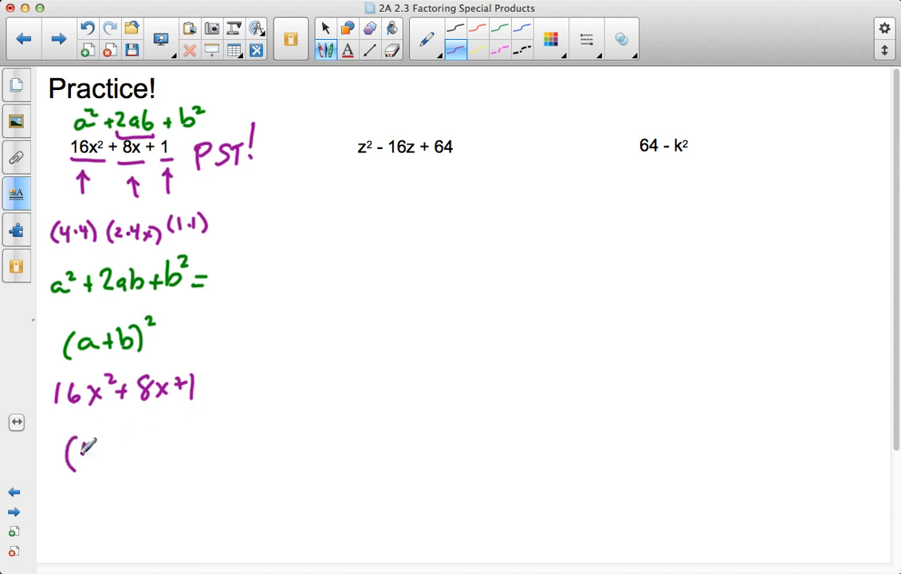
- Write the factored answer (4x + 1)² for the first example
type("4x")
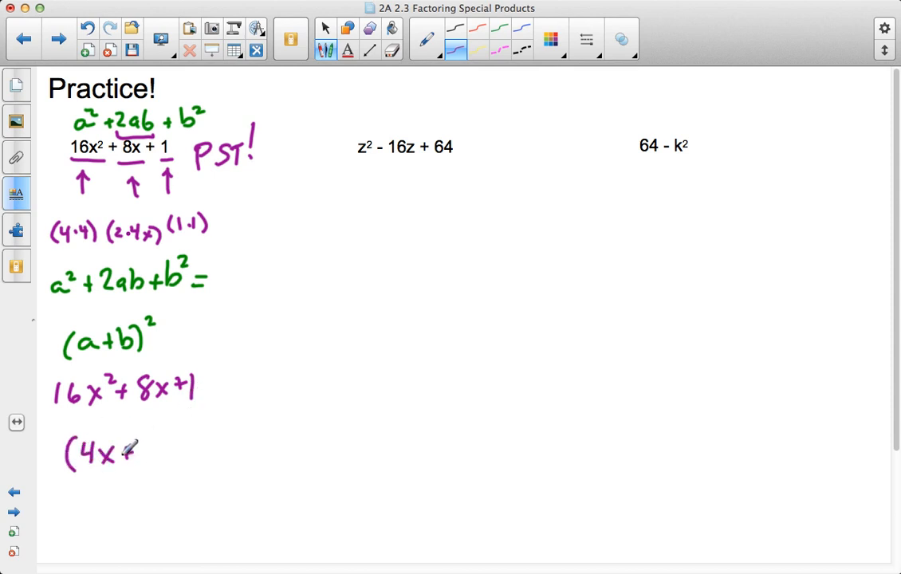
type("+1)²")
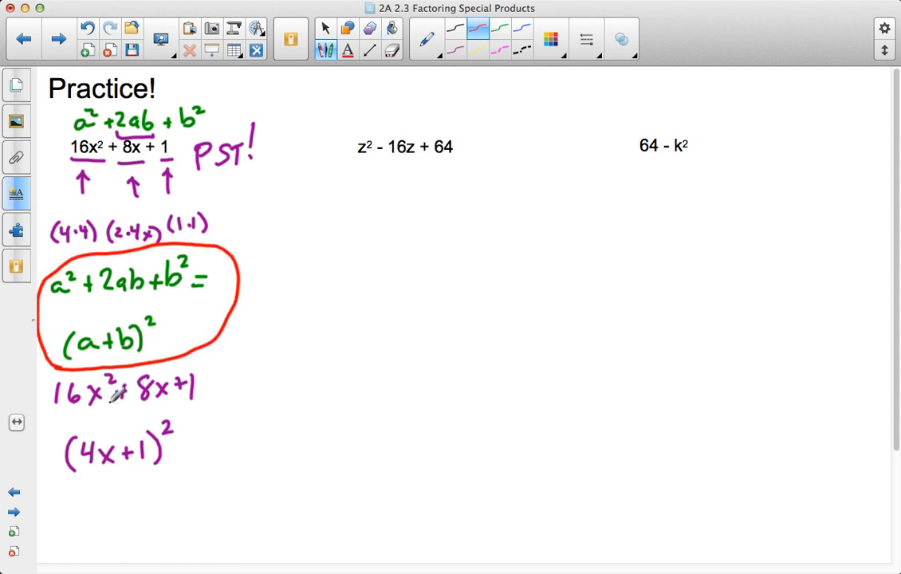
- Box (4x + 1)² in red and write the expansion 4x(4x + 1) + 1(4x + 1)
left_click_drag(61, 482, 103, 479)
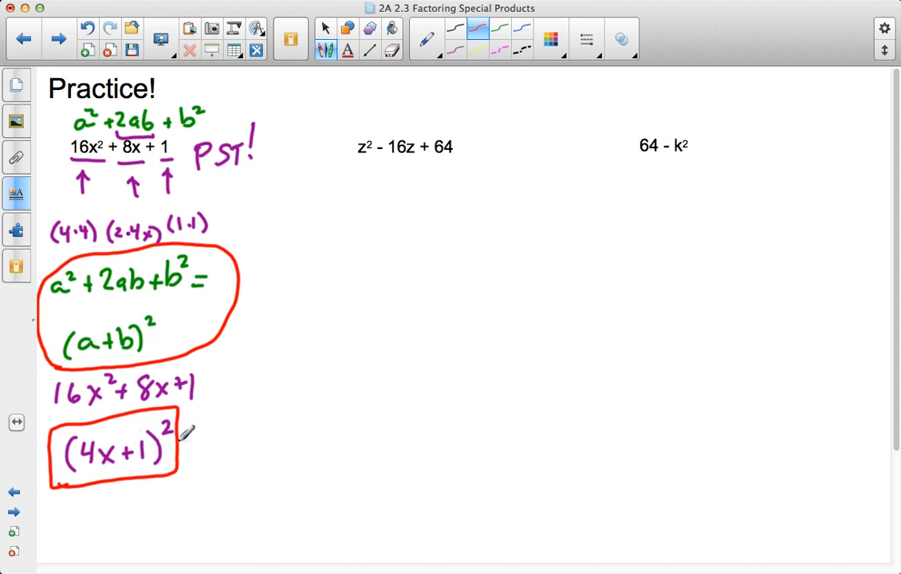
left_click_drag(188, 446, 223, 415)
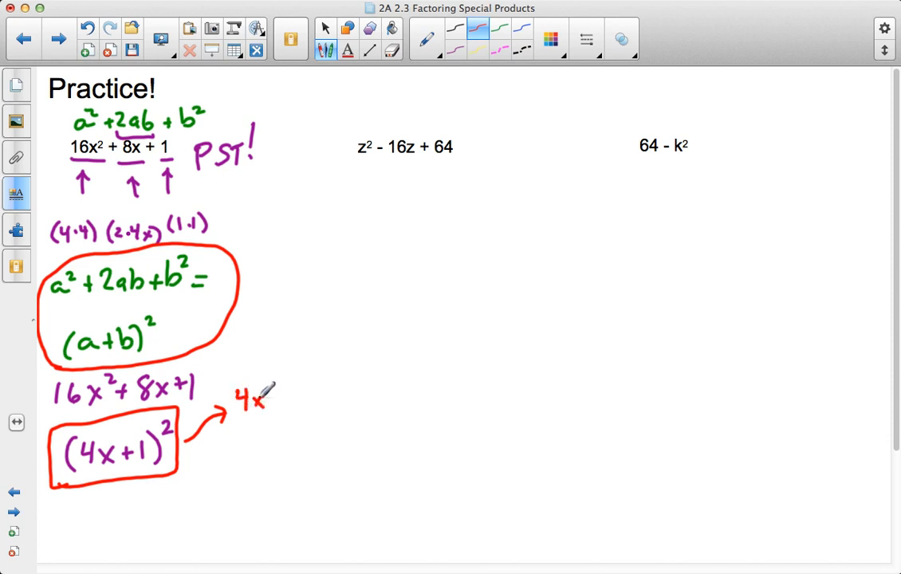
left_click_drag(271, 402, 300, 402)
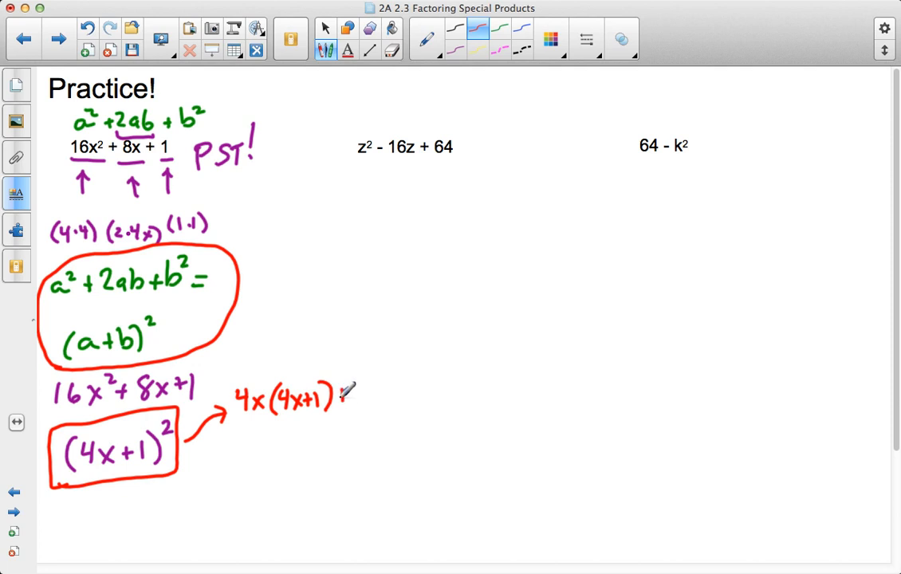
left_click_drag(335, 402, 370, 391)
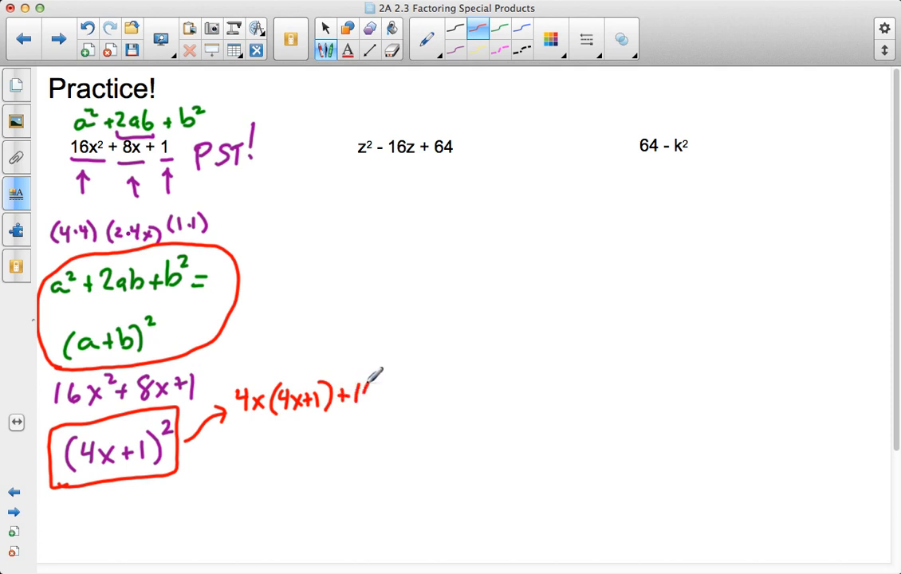
left_click_drag(359, 399, 422, 391)
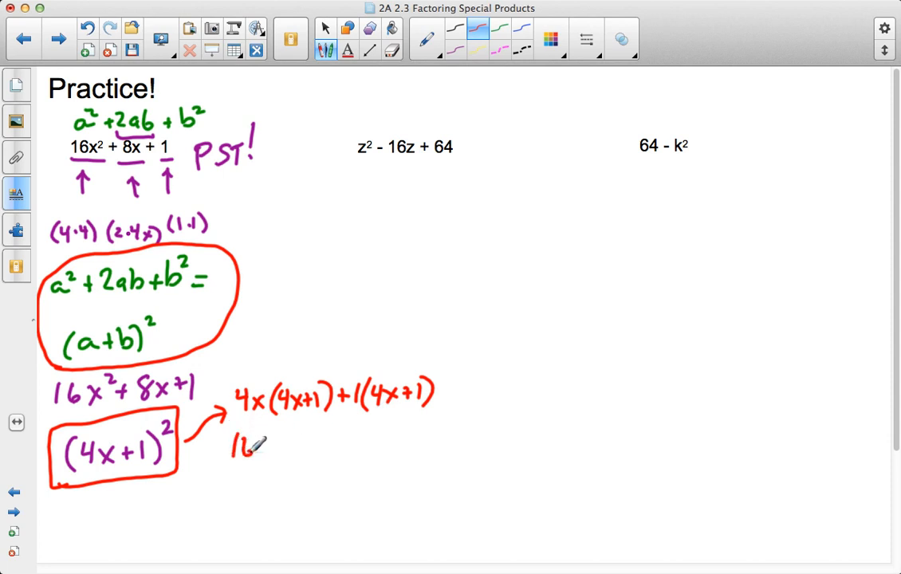
- Multiply out to 16x² + 4x + 4x + 1 = 16x² + 8x + 1 and circle the original trinomial
left_click_drag(239, 446, 303, 443)
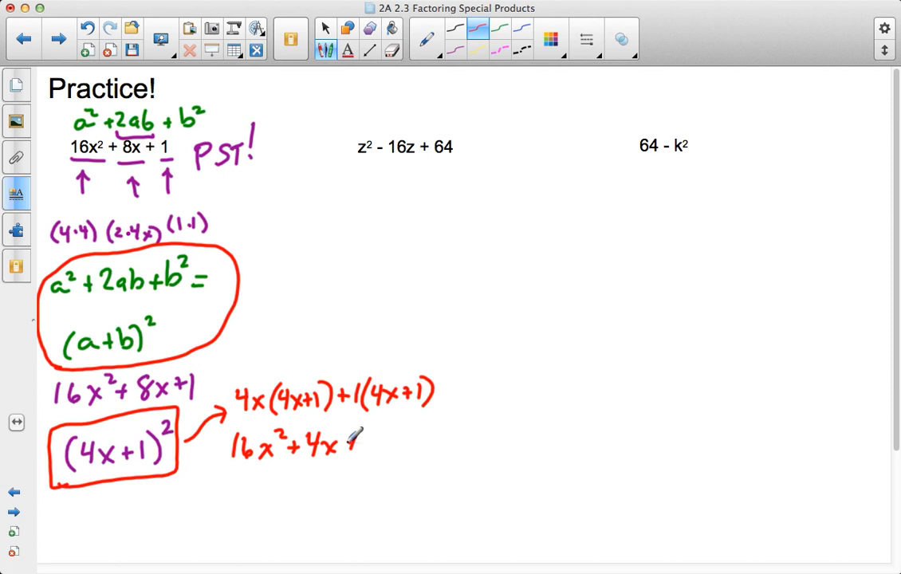
left_click_drag(366, 443, 414, 443)
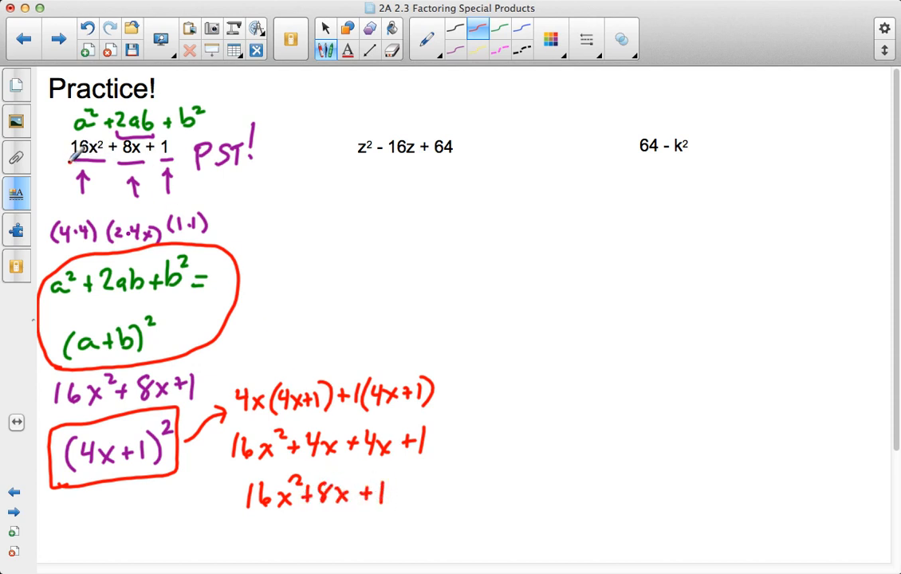
left_click_drag(71, 160, 175, 152)
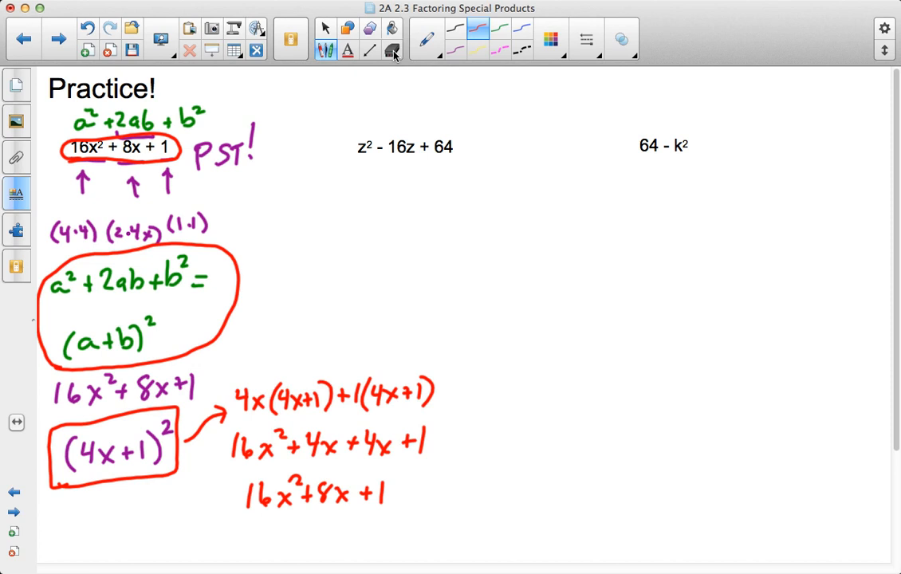
left_click(393, 49)
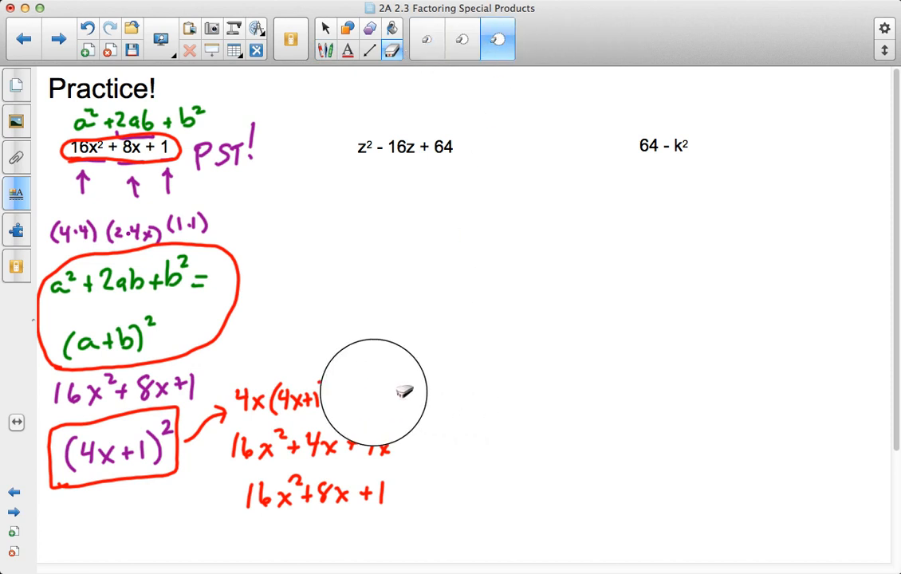
- Erase the red expansion work and begin writing a² − 2a… above z² − 16z + 64
left_click_drag(373, 391, 284, 463)
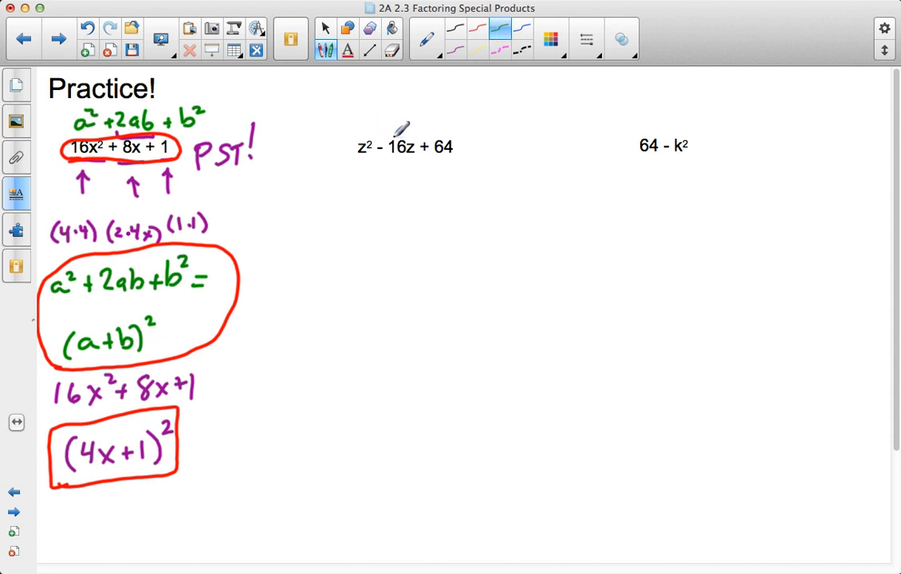
mouse_move(380, 103)
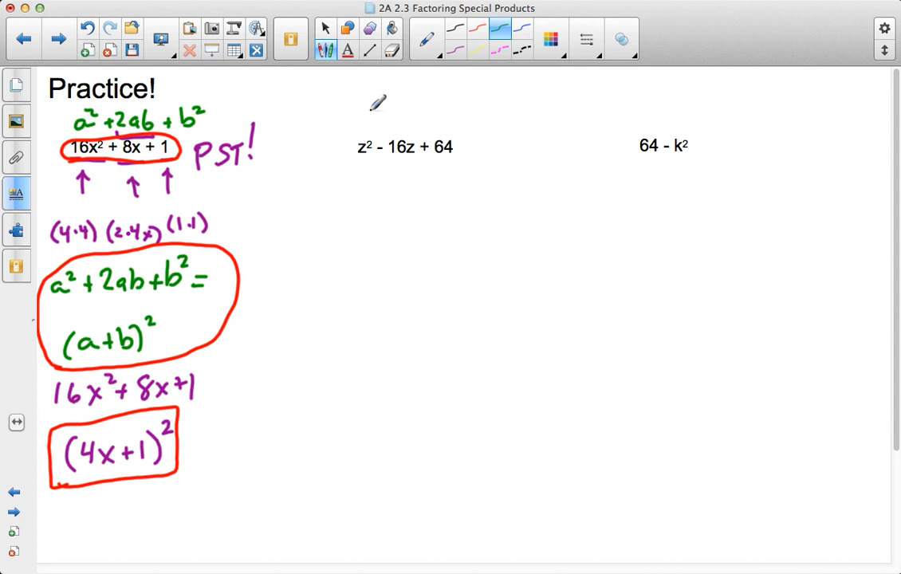
left_click_drag(345, 124, 375, 109)
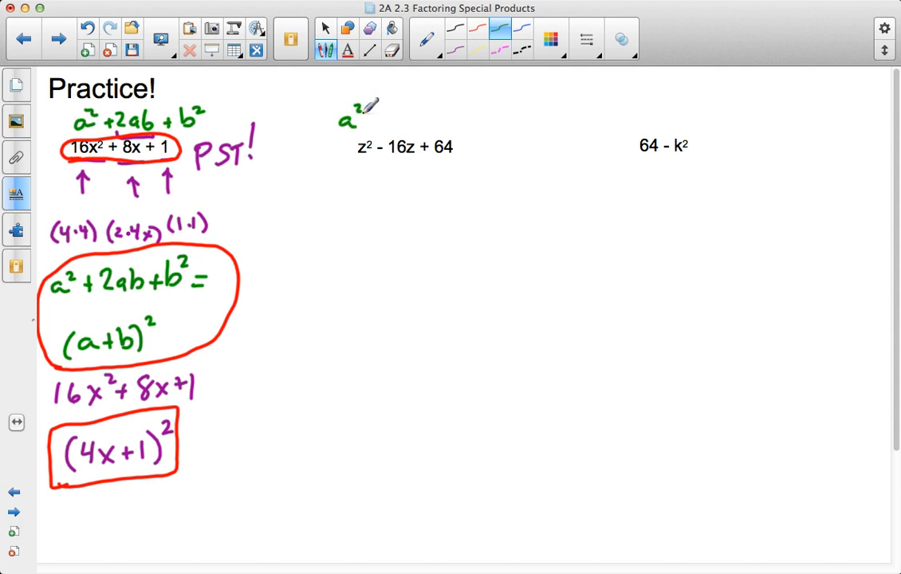
left_click_drag(367, 118, 423, 118)
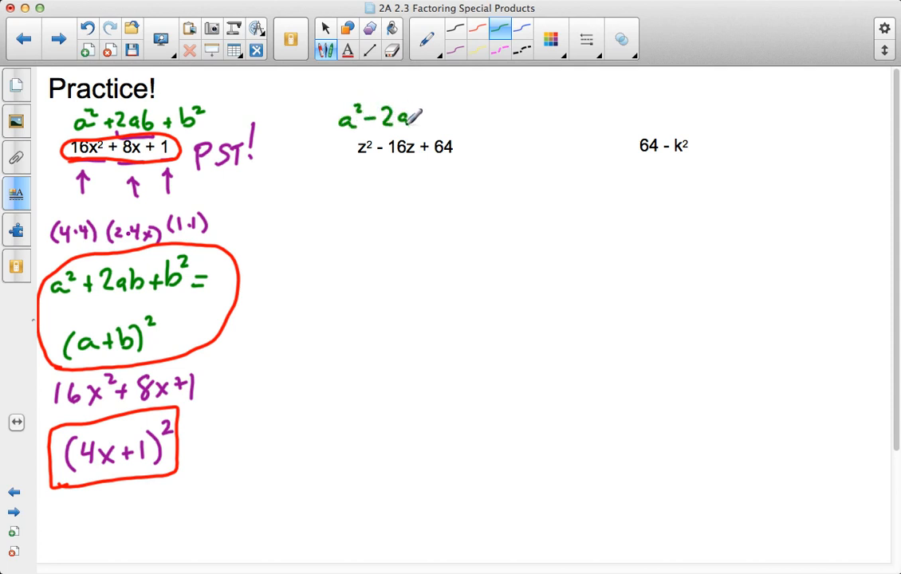
left_click_drag(428, 117, 471, 118)
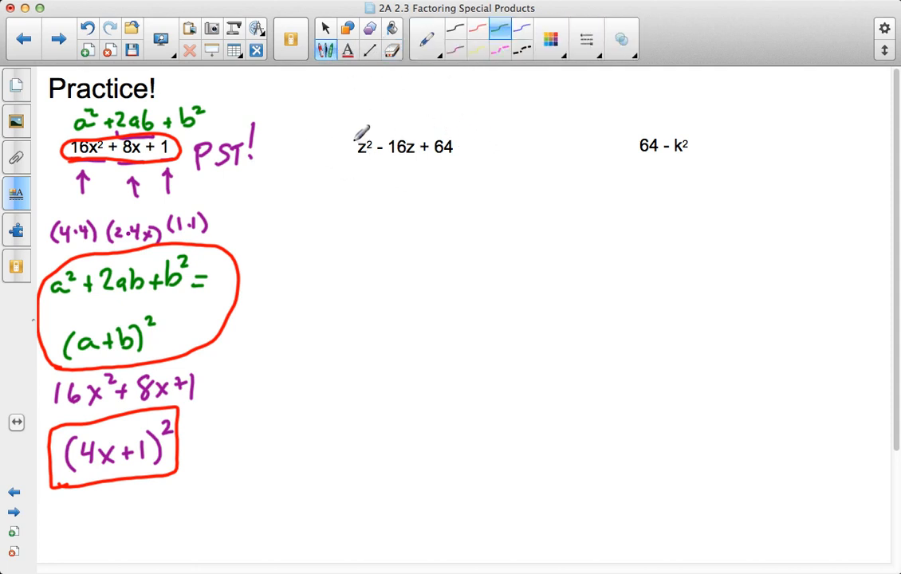
- Rewrite a² and continue the − 2ab + b² pattern in green above z² − 16z + 64
left_click_drag(354, 127, 380, 120)
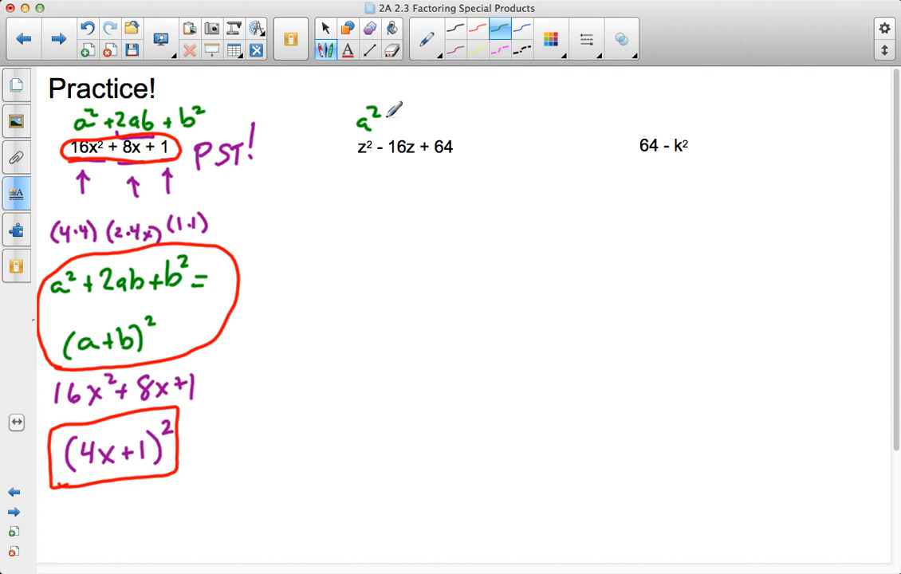
left_click(426, 38)
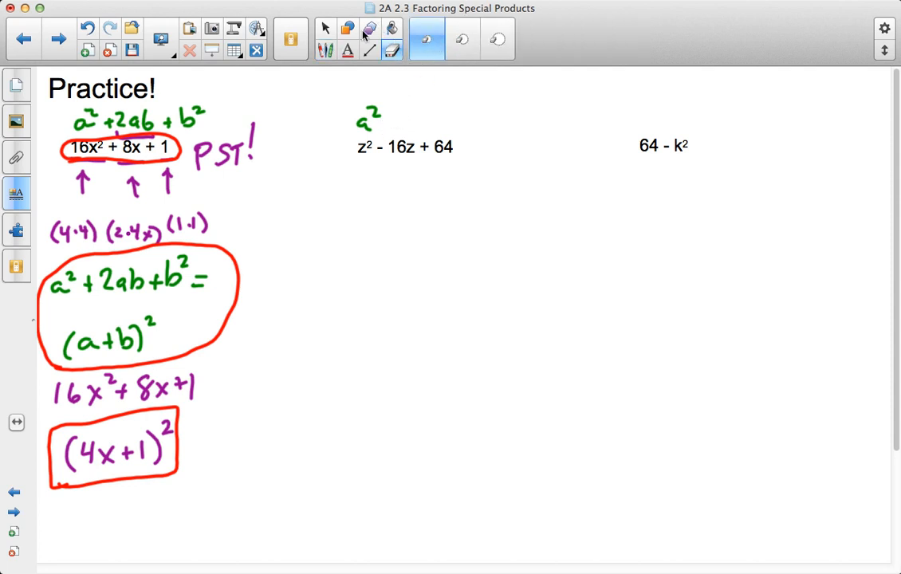
left_click(426, 38)
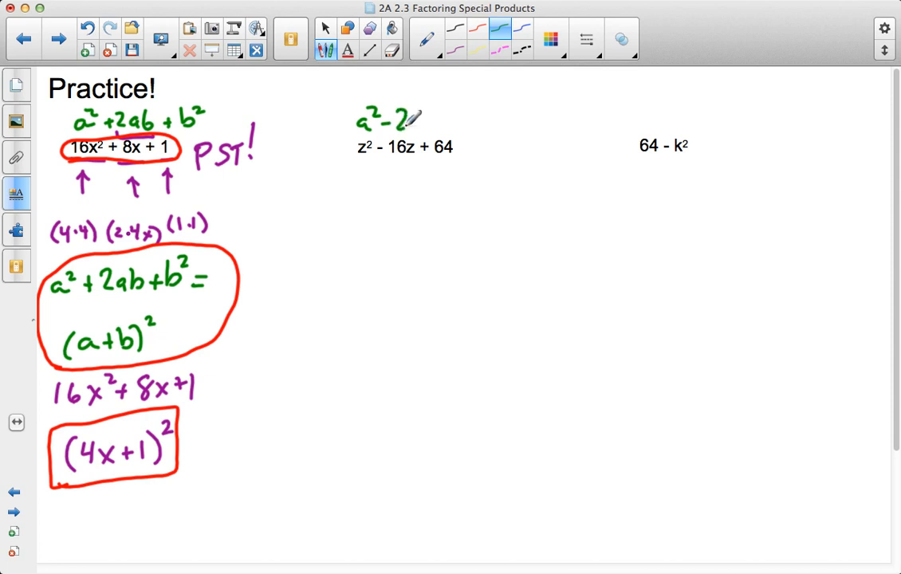
left_click_drag(415, 120, 471, 114)
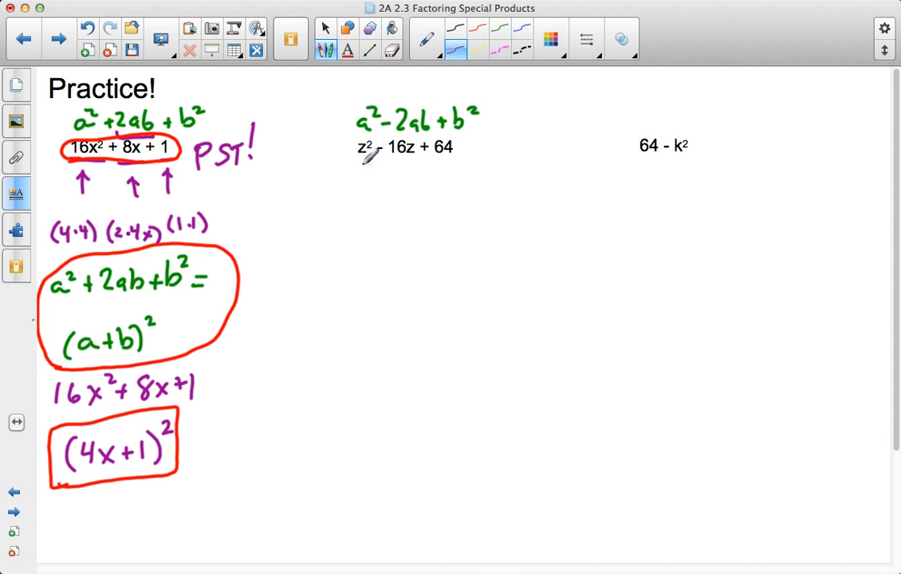
- Draw arrows under z² and 64, writing (2z) and (8) beneath the terms
left_click_drag(360, 160, 357, 172)
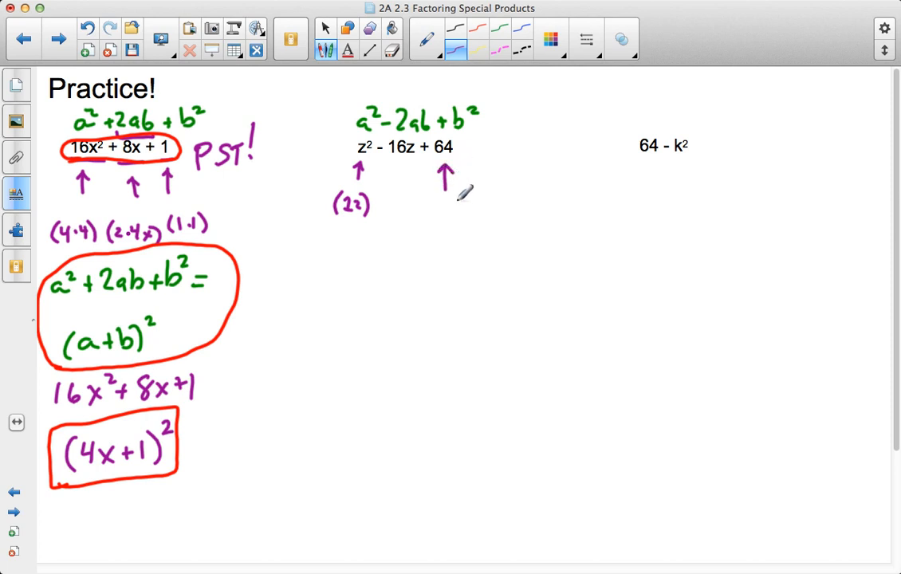
left_click_drag(433, 199, 446, 211)
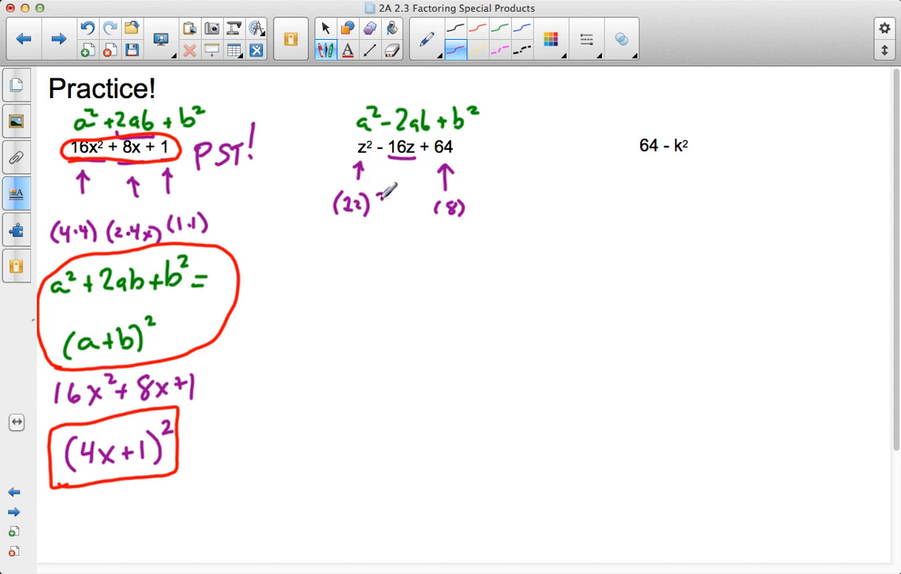
left_click(383, 199)
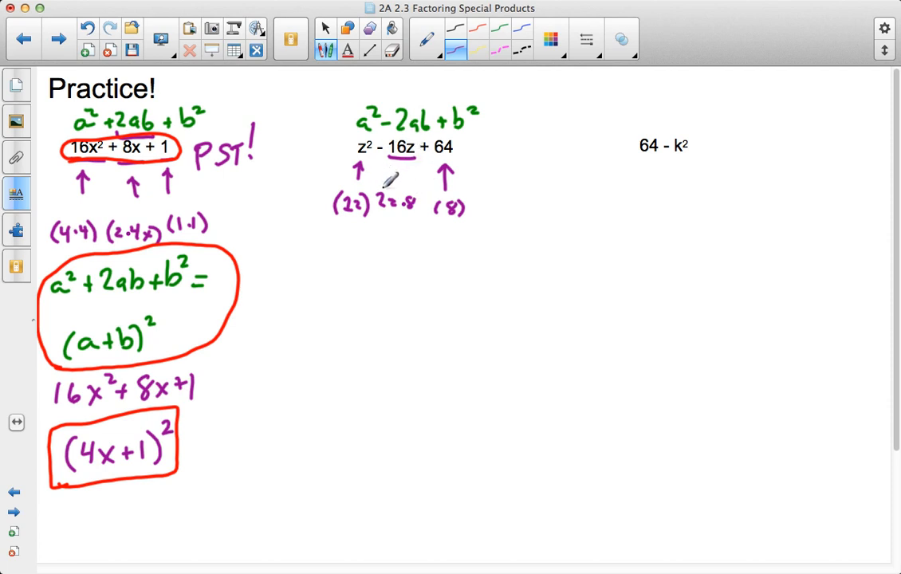
mouse_move(423, 173)
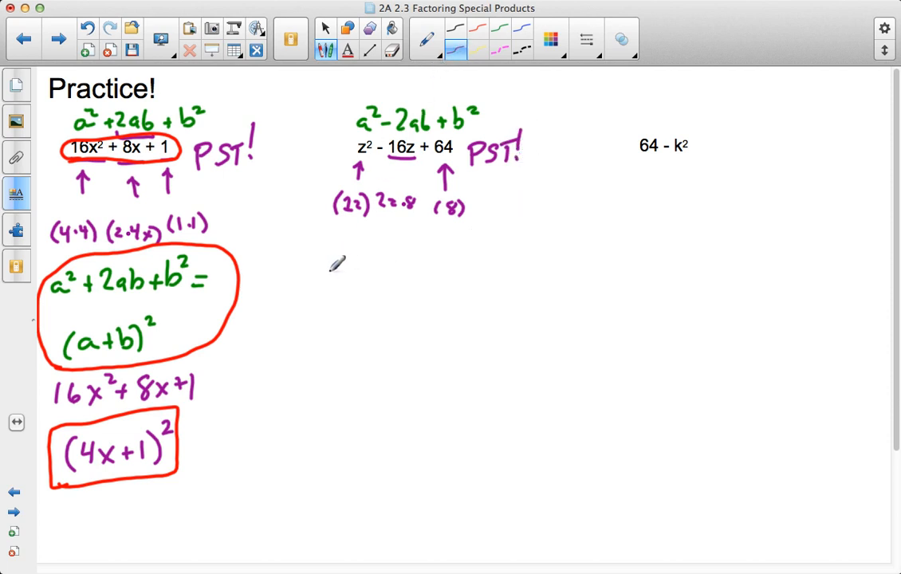
- Write a² − 2ab + b² = (a − b)², circle the answer (z − 8)² in red and box −16z
left_click_drag(301, 275, 322, 263)
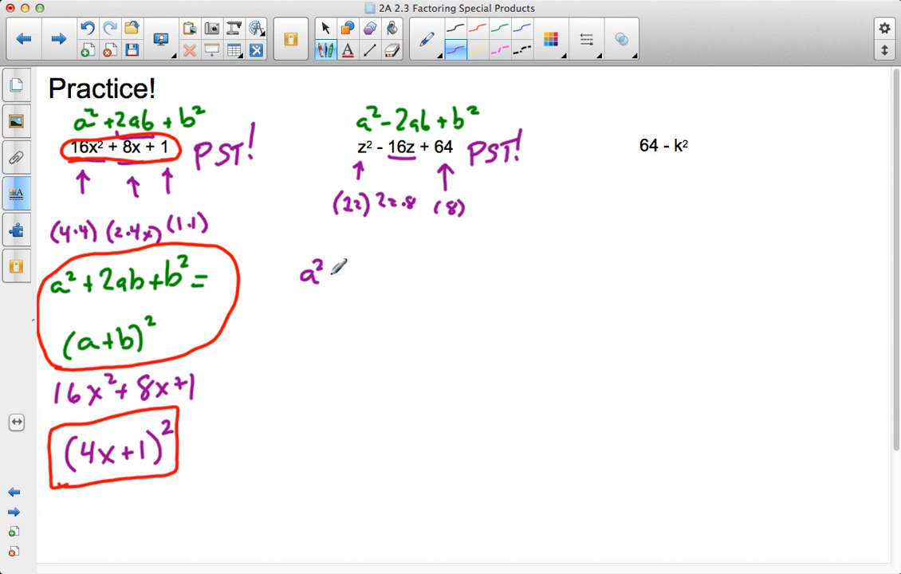
left_click_drag(322, 274, 382, 279)
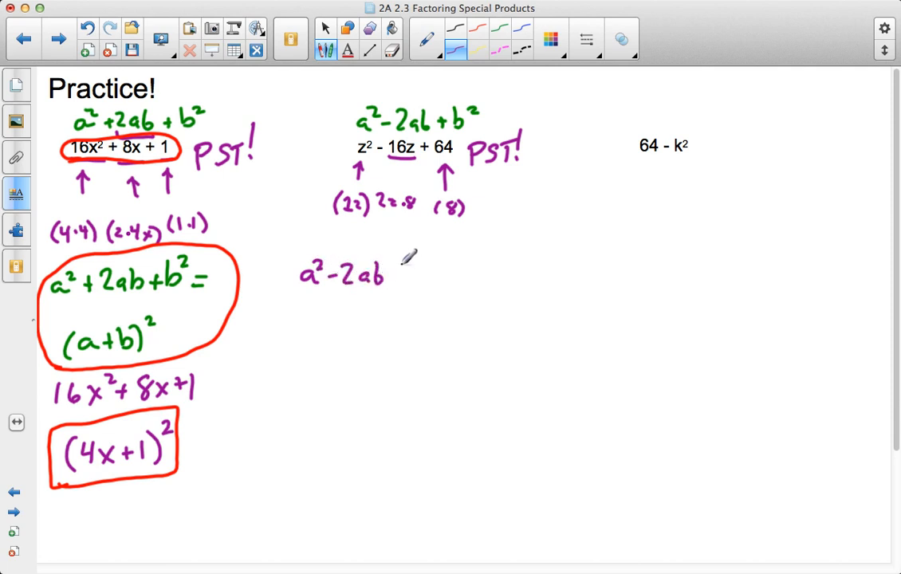
left_click_drag(391, 274, 423, 271)
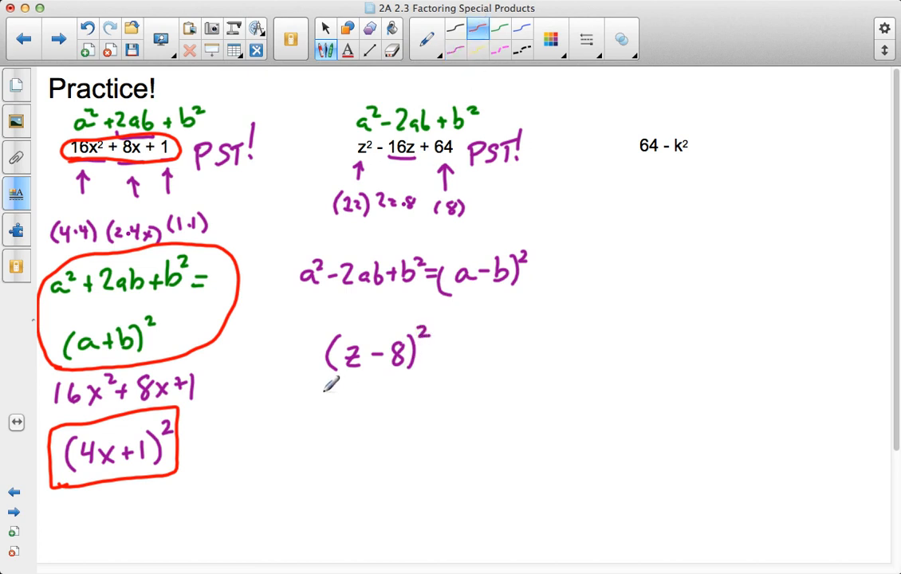
left_click_drag(311, 319, 439, 391)
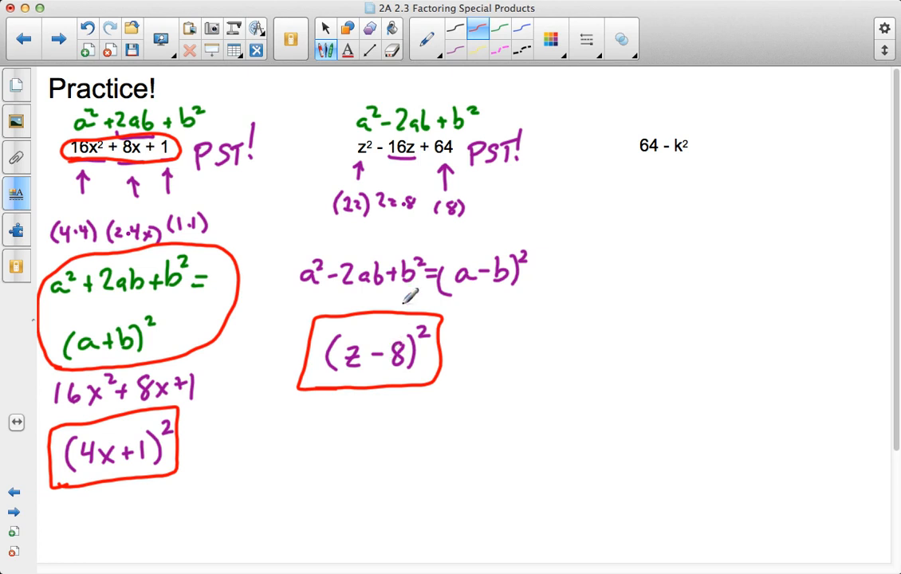
mouse_move(395, 347)
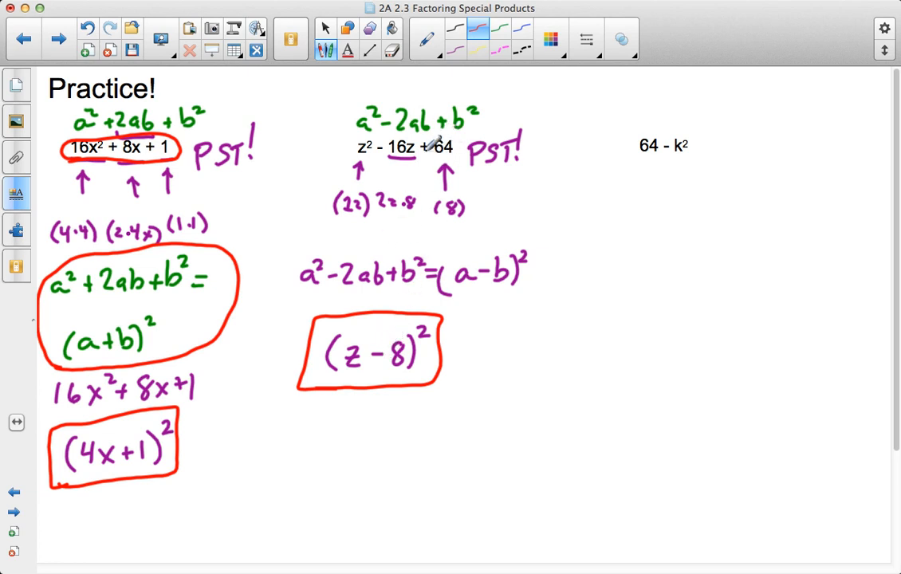
left_click_drag(381, 158, 413, 158)
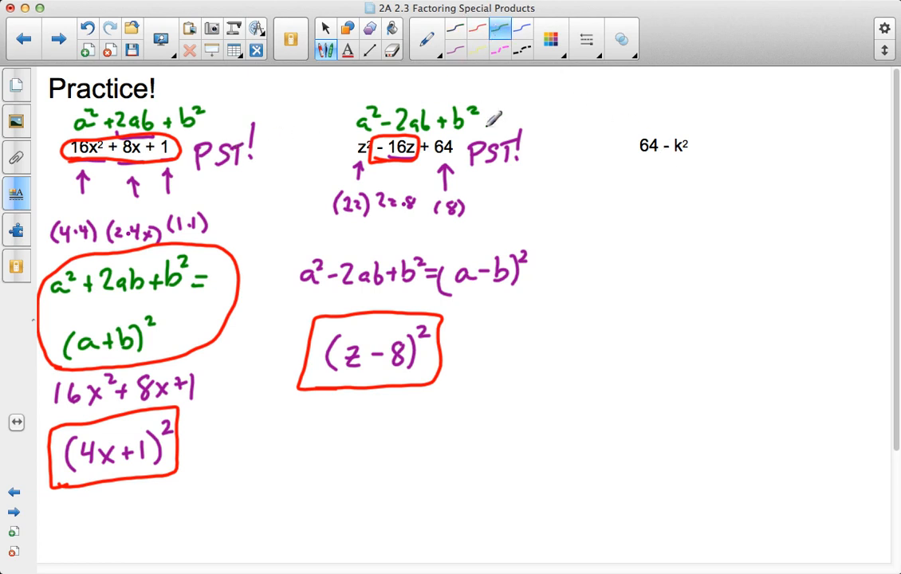
mouse_move(683, 119)
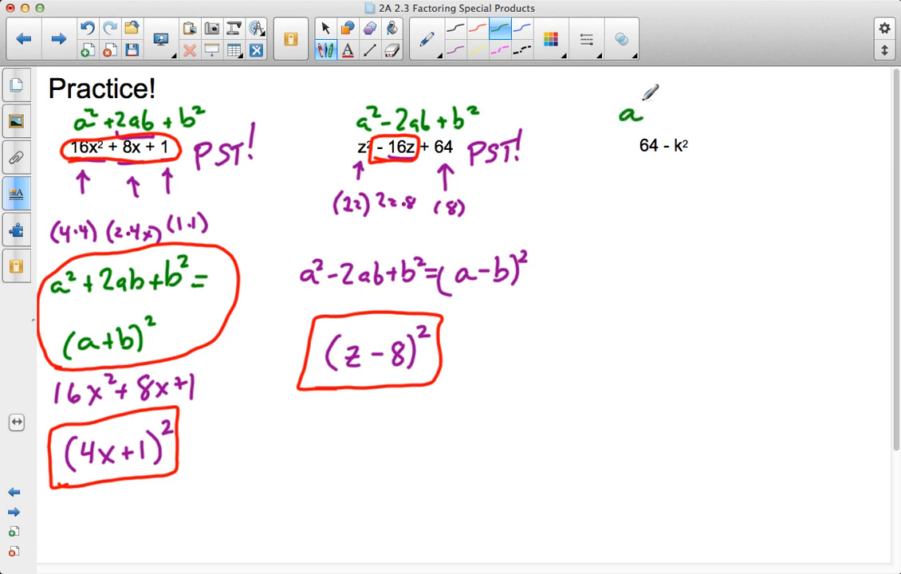
- Write a² − b² in green above 64 − k² and draw an arrow up to 64
left_click_drag(638, 111, 693, 111)
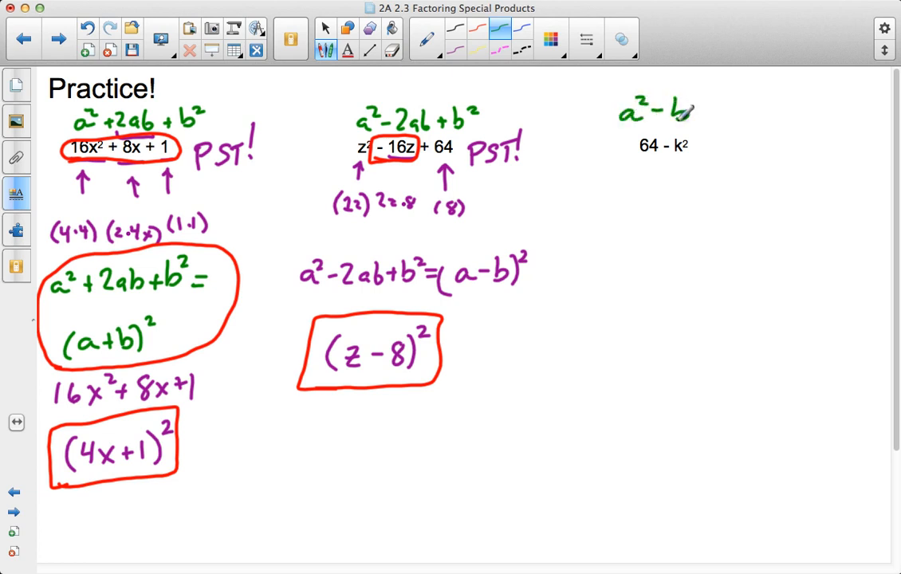
left_click_drag(686, 115, 700, 98)
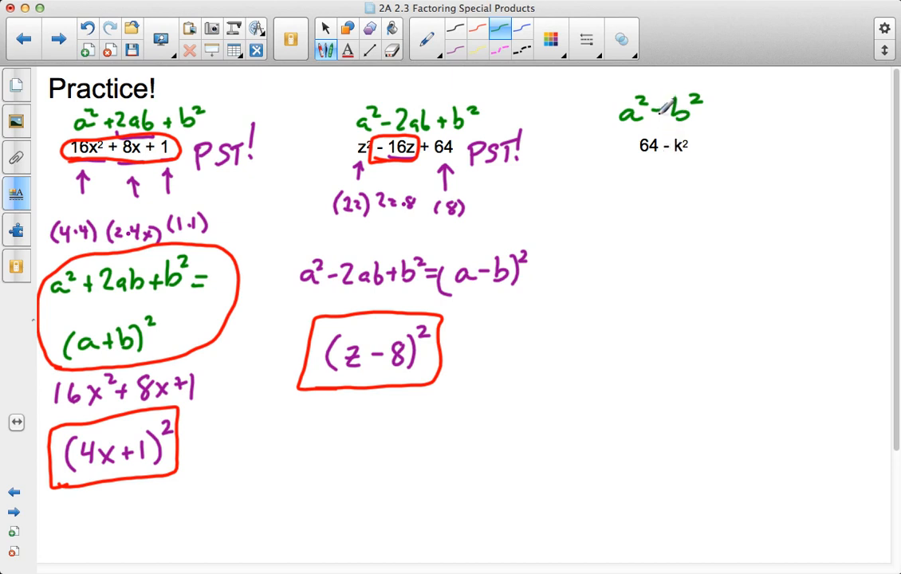
mouse_move(685, 143)
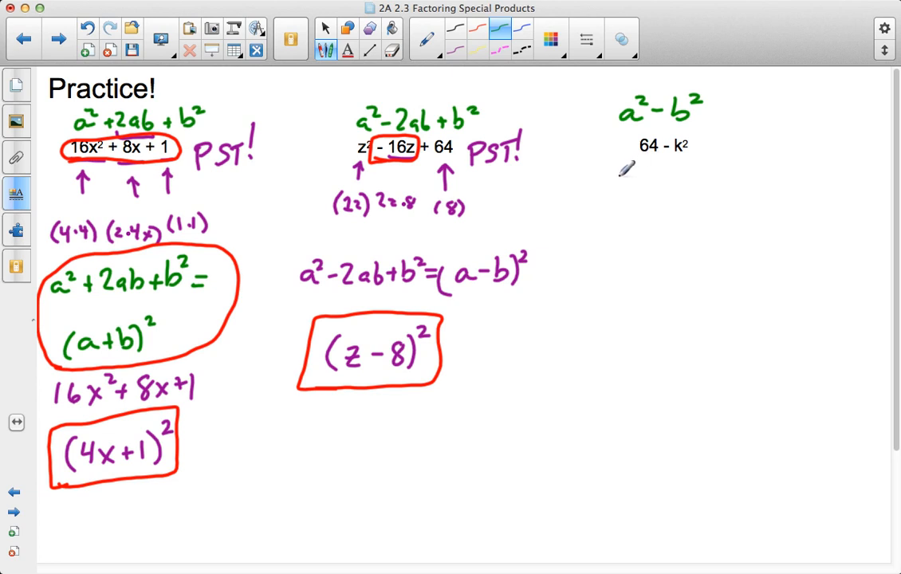
left_click_drag(638, 179, 654, 167)
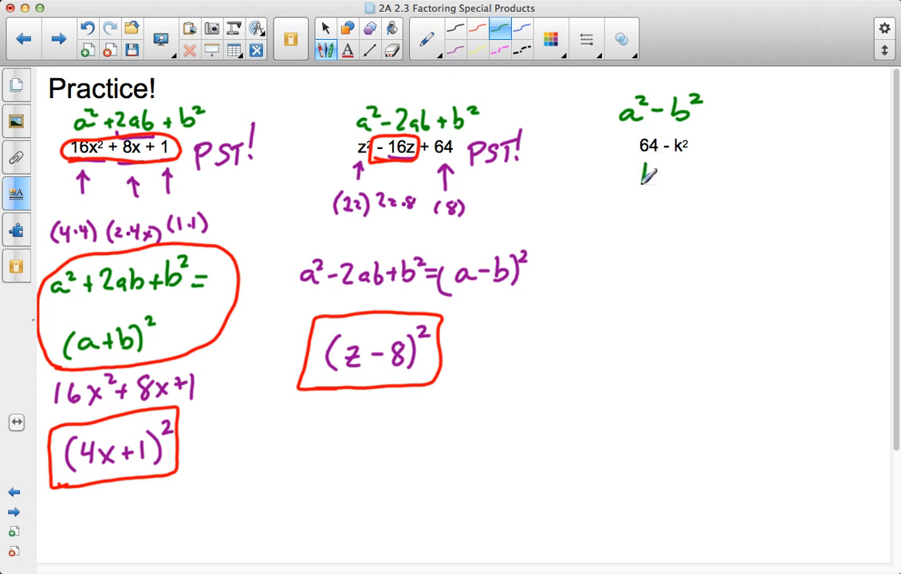
left_click_drag(650, 183, 641, 159)
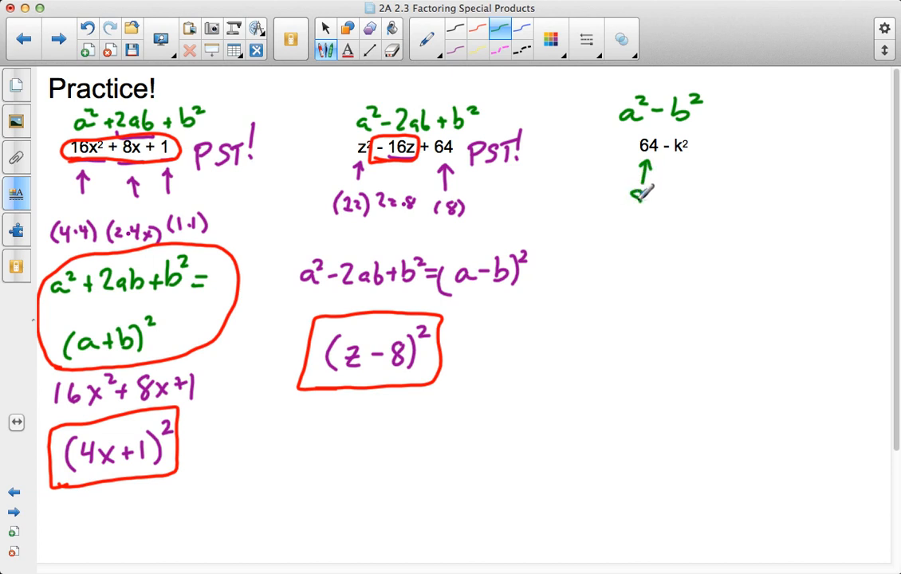
- Label 64 and k² as (8) and (k) and write the rule = (a + b)(a − b)
left_click_drag(621, 195, 645, 195)
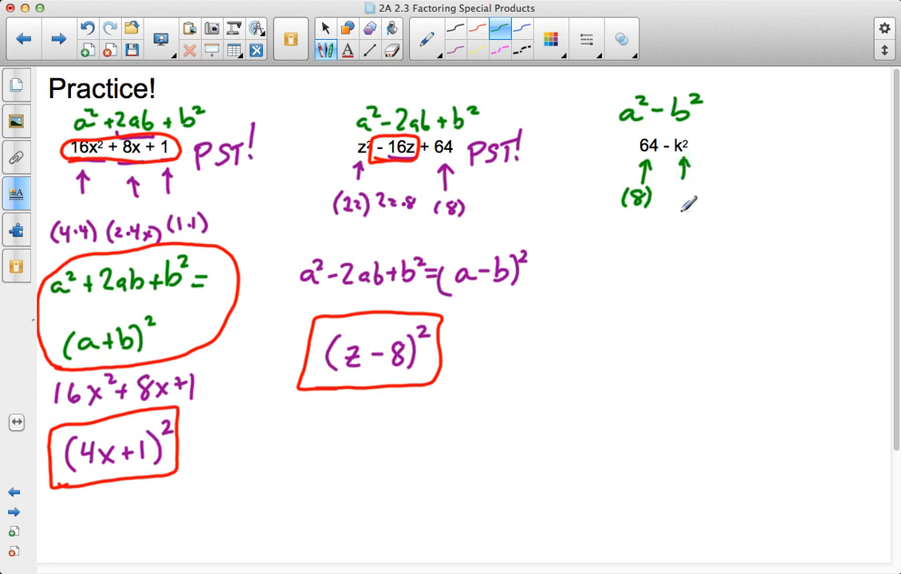
left_click_drag(678, 204, 702, 194)
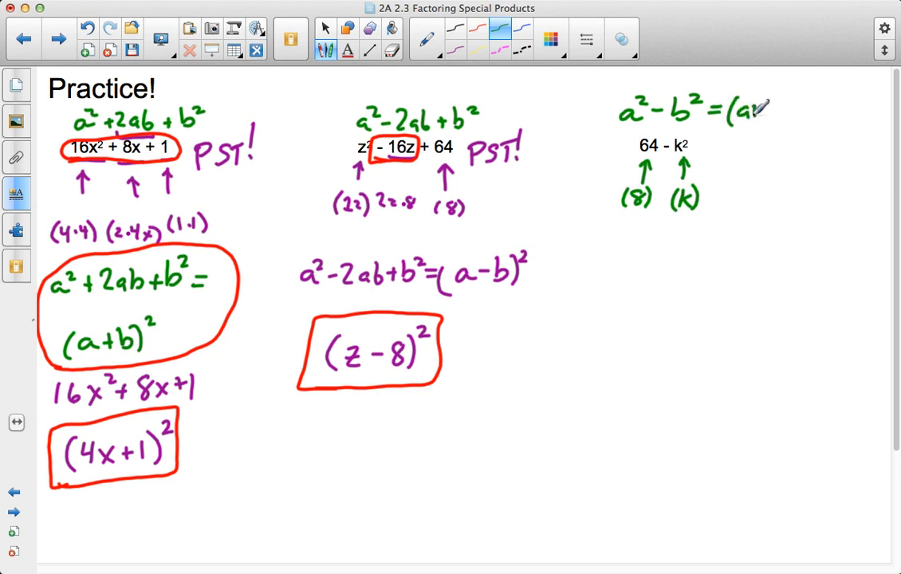
left_click_drag(741, 110, 810, 110)
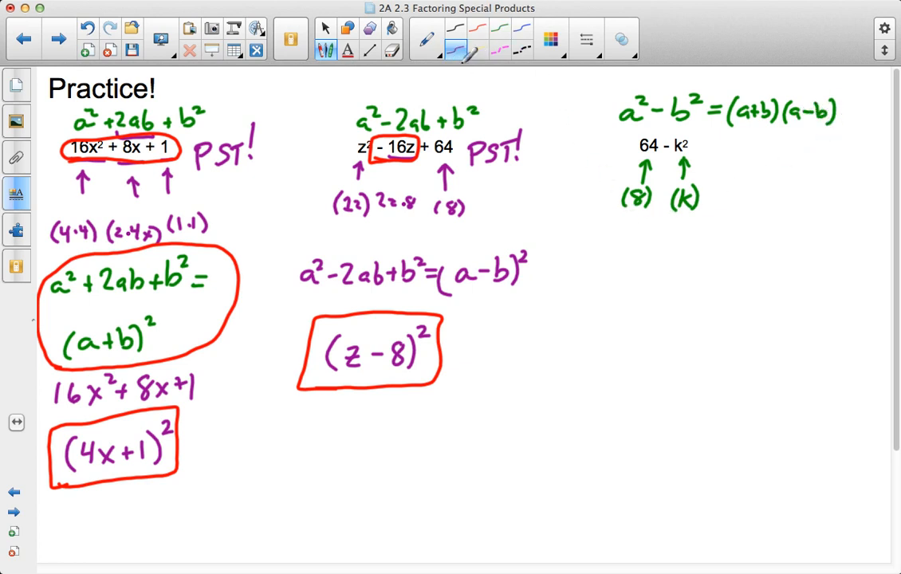
mouse_move(618, 247)
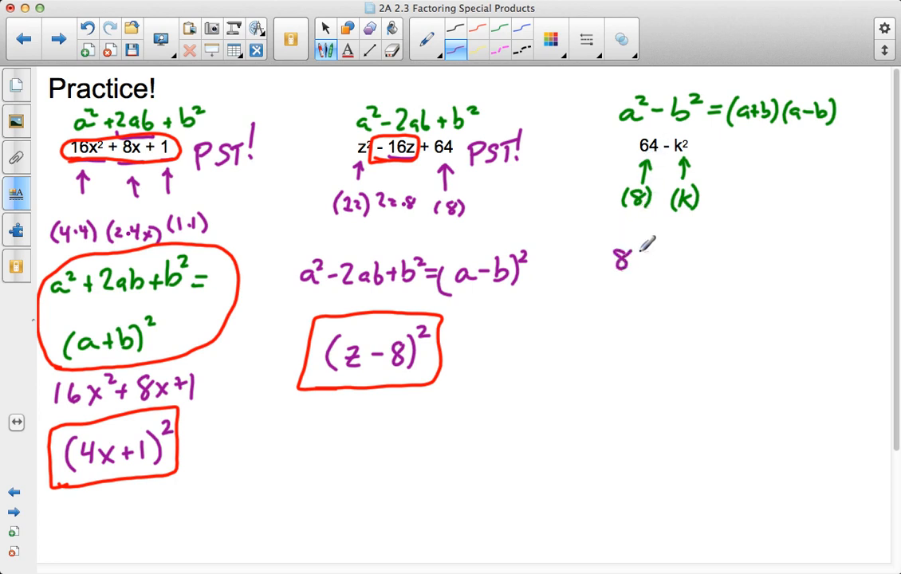
- Write the factored answer (8 − k)(8 + k) below 64 − k² and circle it in red
left_click_drag(634, 258, 662, 259)
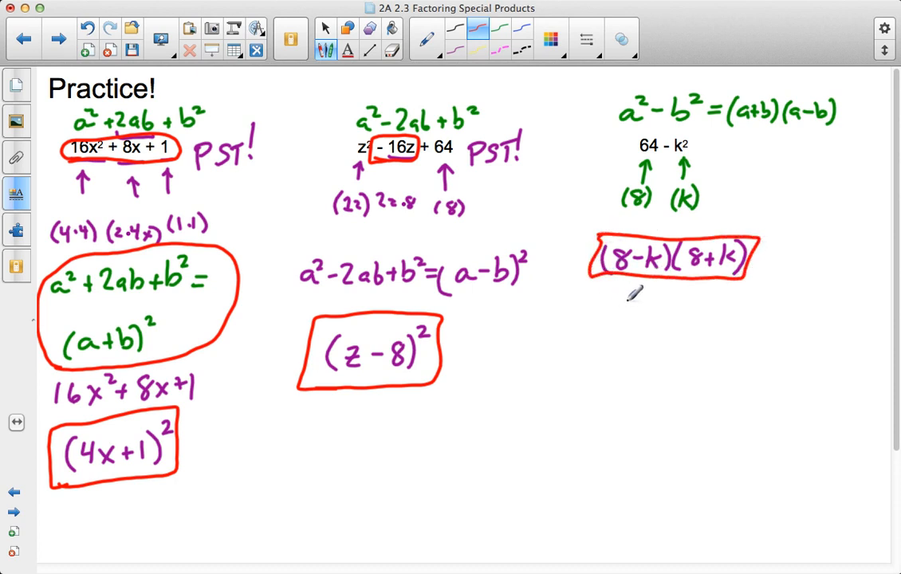
mouse_move(539, 327)
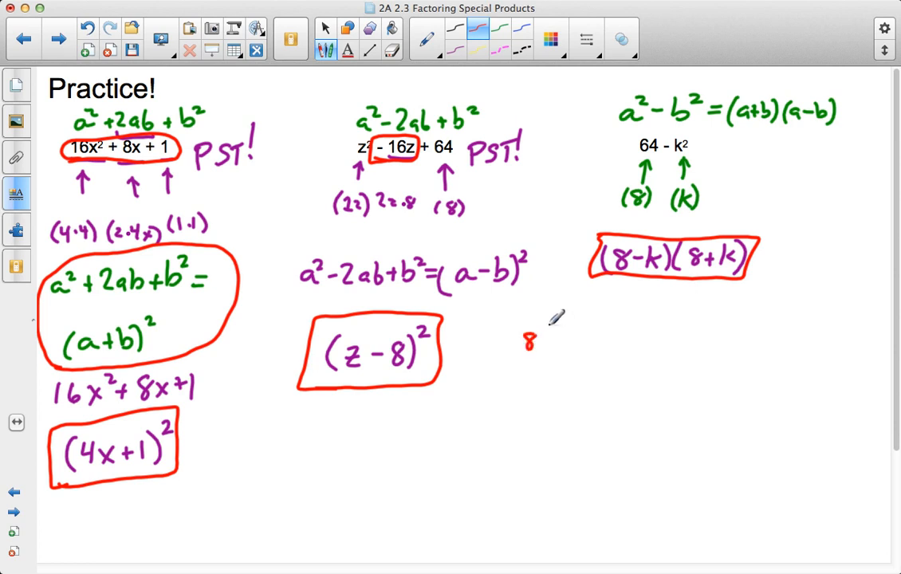
- Write the expansion line 8(8+k) − k(8+k) in red to check the answer
left_click_drag(542, 338, 566, 343)
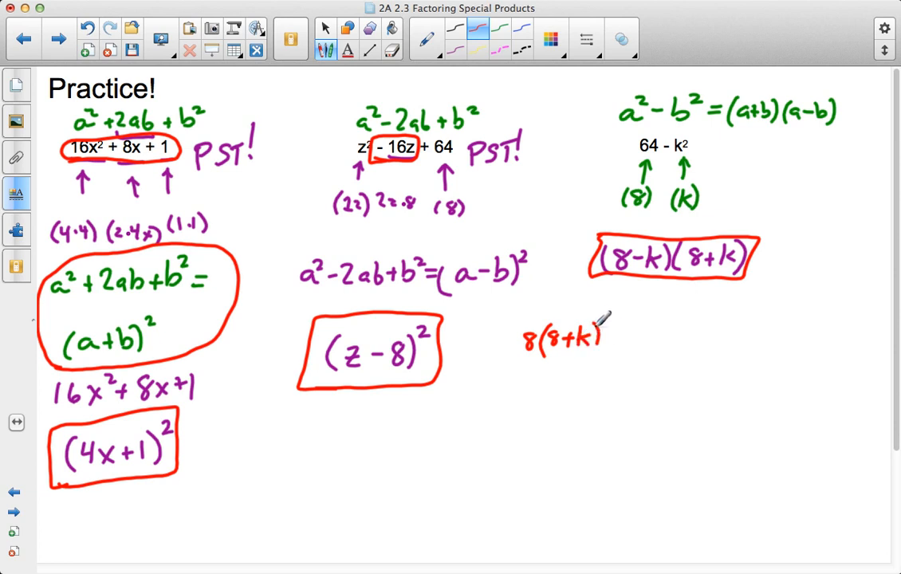
type("-1")
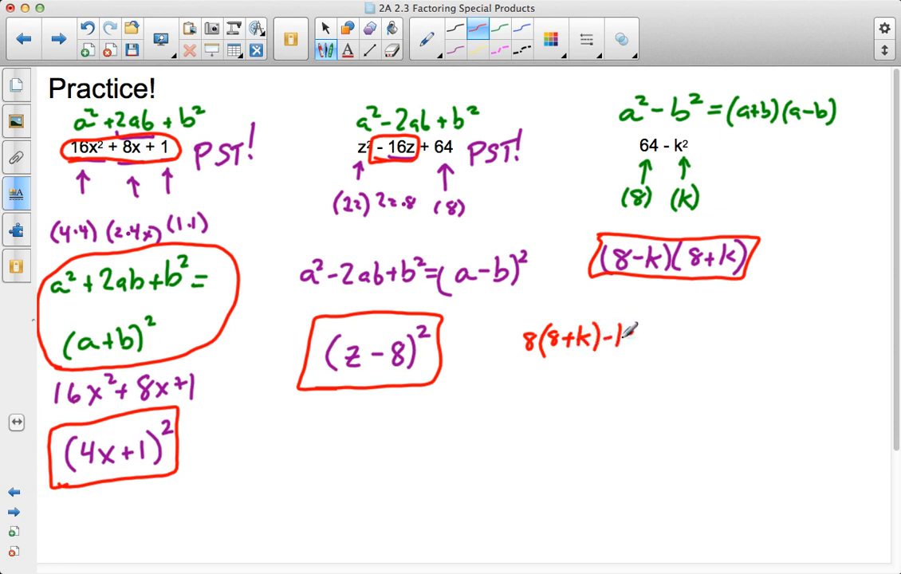
type("k(8")
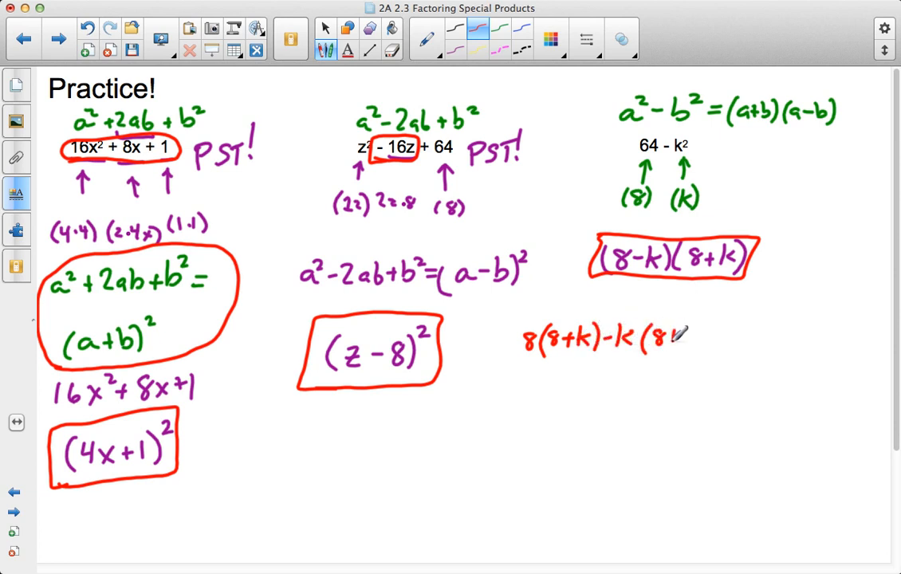
left_click_drag(661, 335, 701, 335)
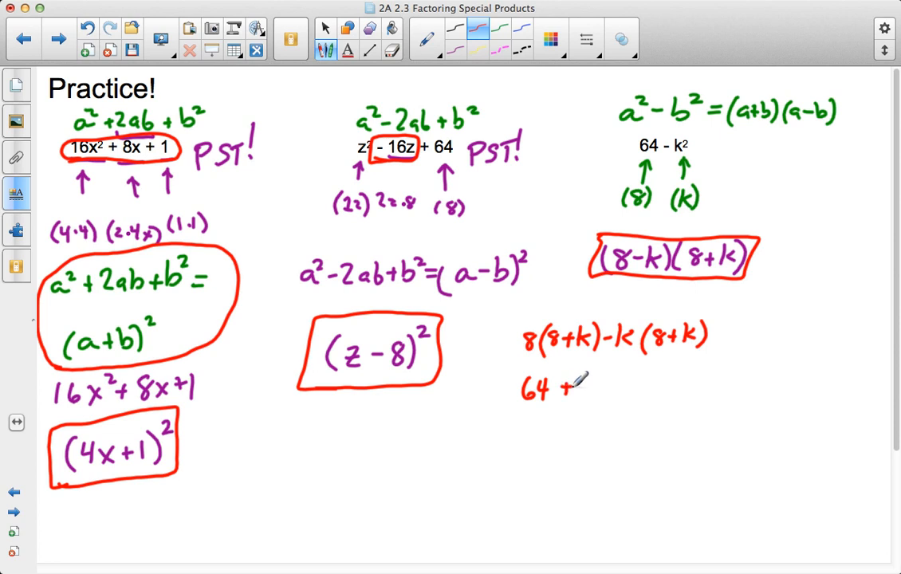
- Write 64 + 8k − 8k − k², box the cancelling 8k − 8k, and advance to the Challenge problems slide
left_click_drag(577, 388, 637, 387)
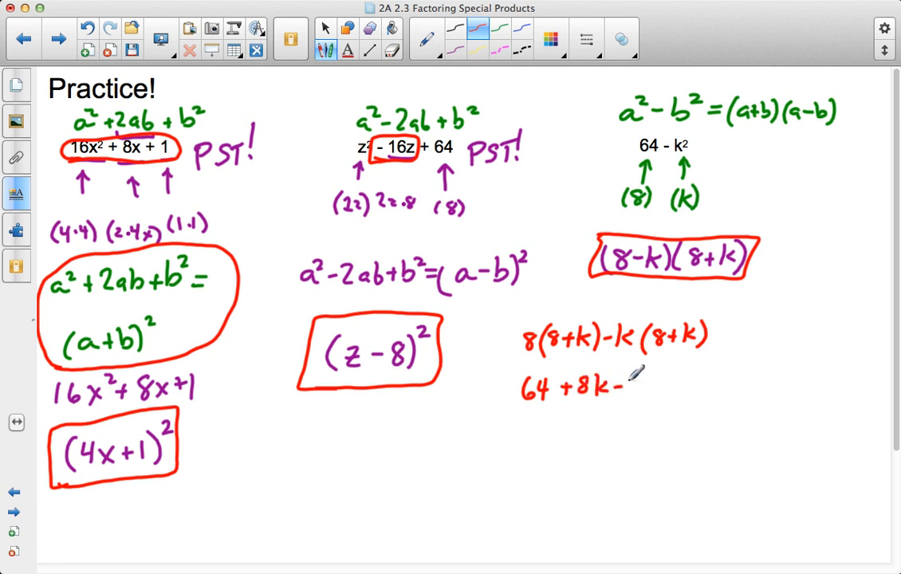
type("8k - k²")
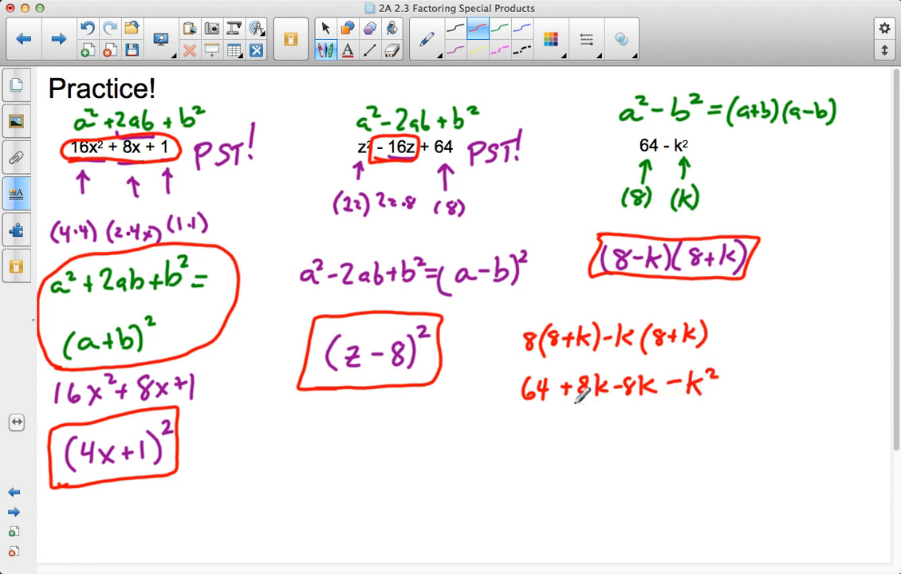
left_click_drag(567, 391, 653, 388)
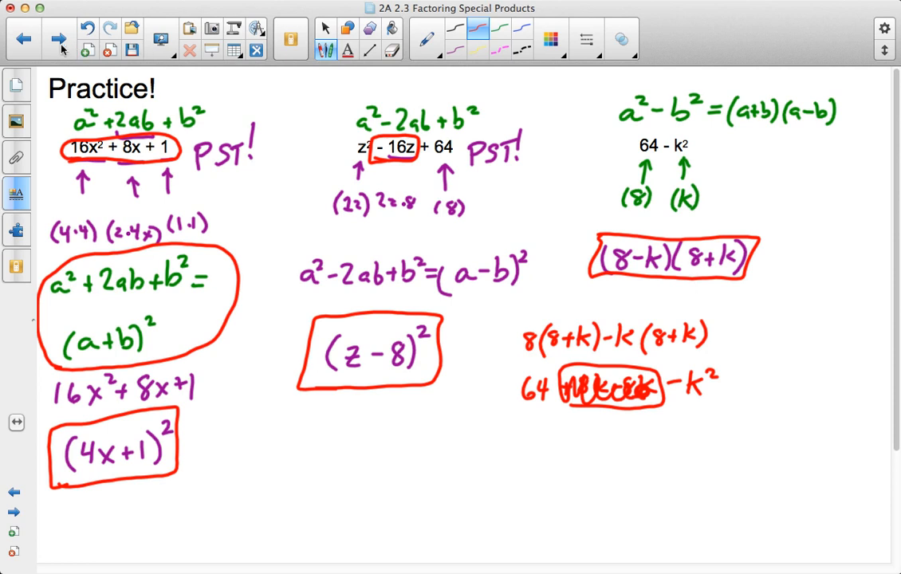
left_click(57, 39)
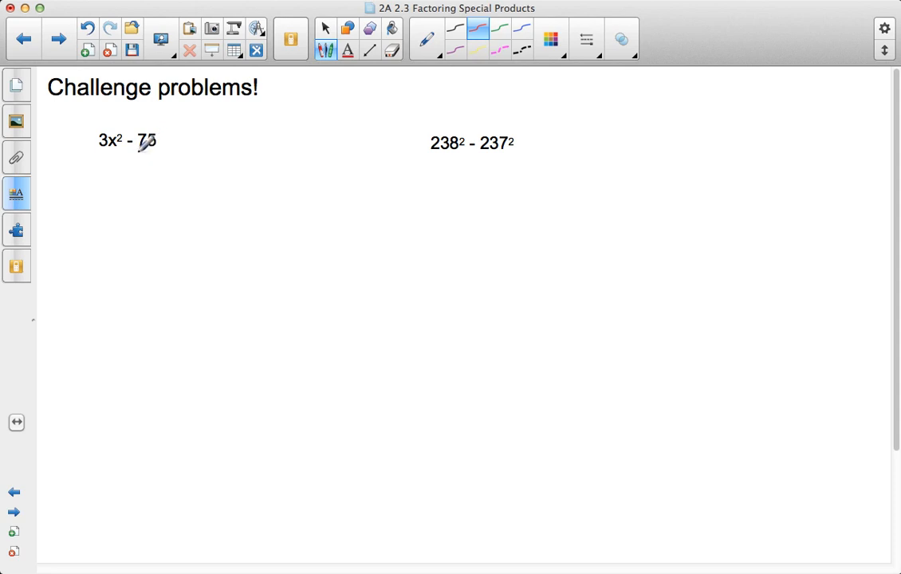
mouse_move(146, 152)
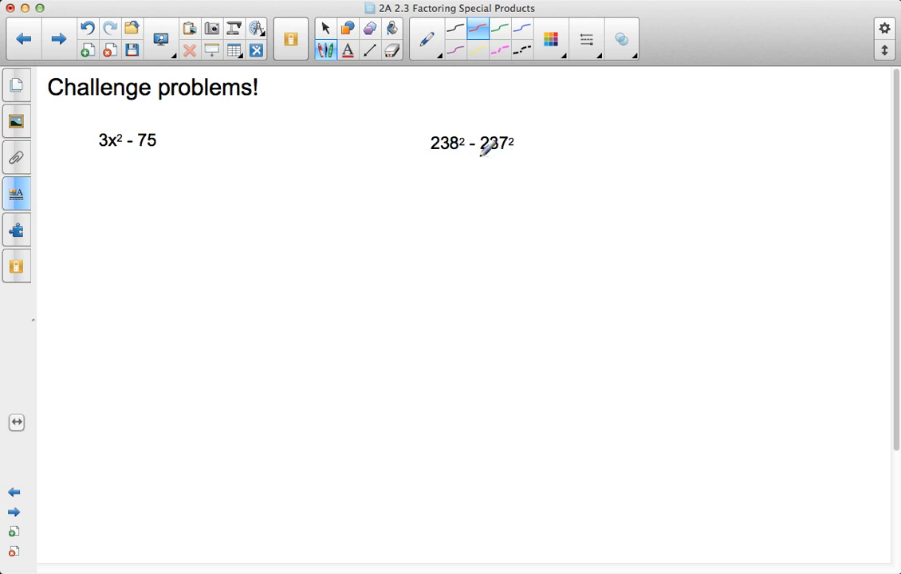
mouse_move(577, 118)
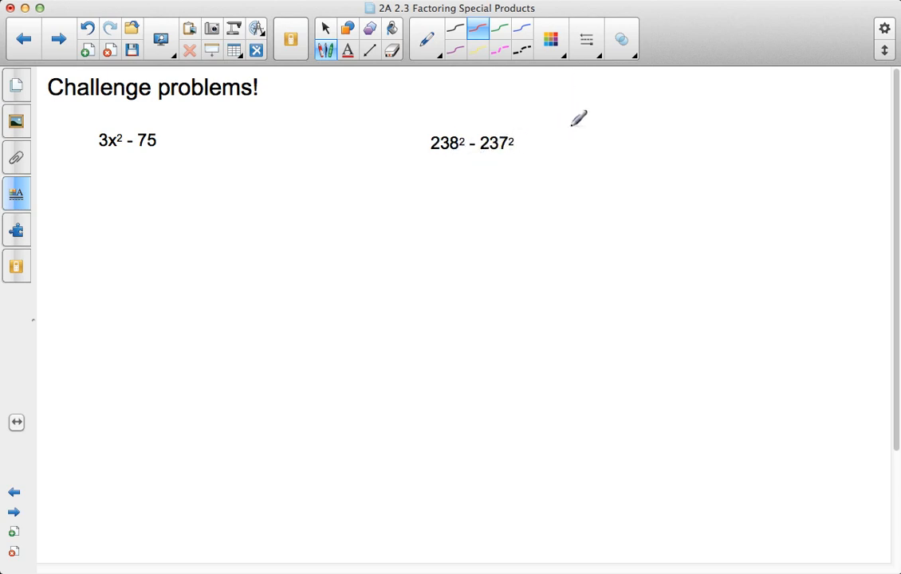